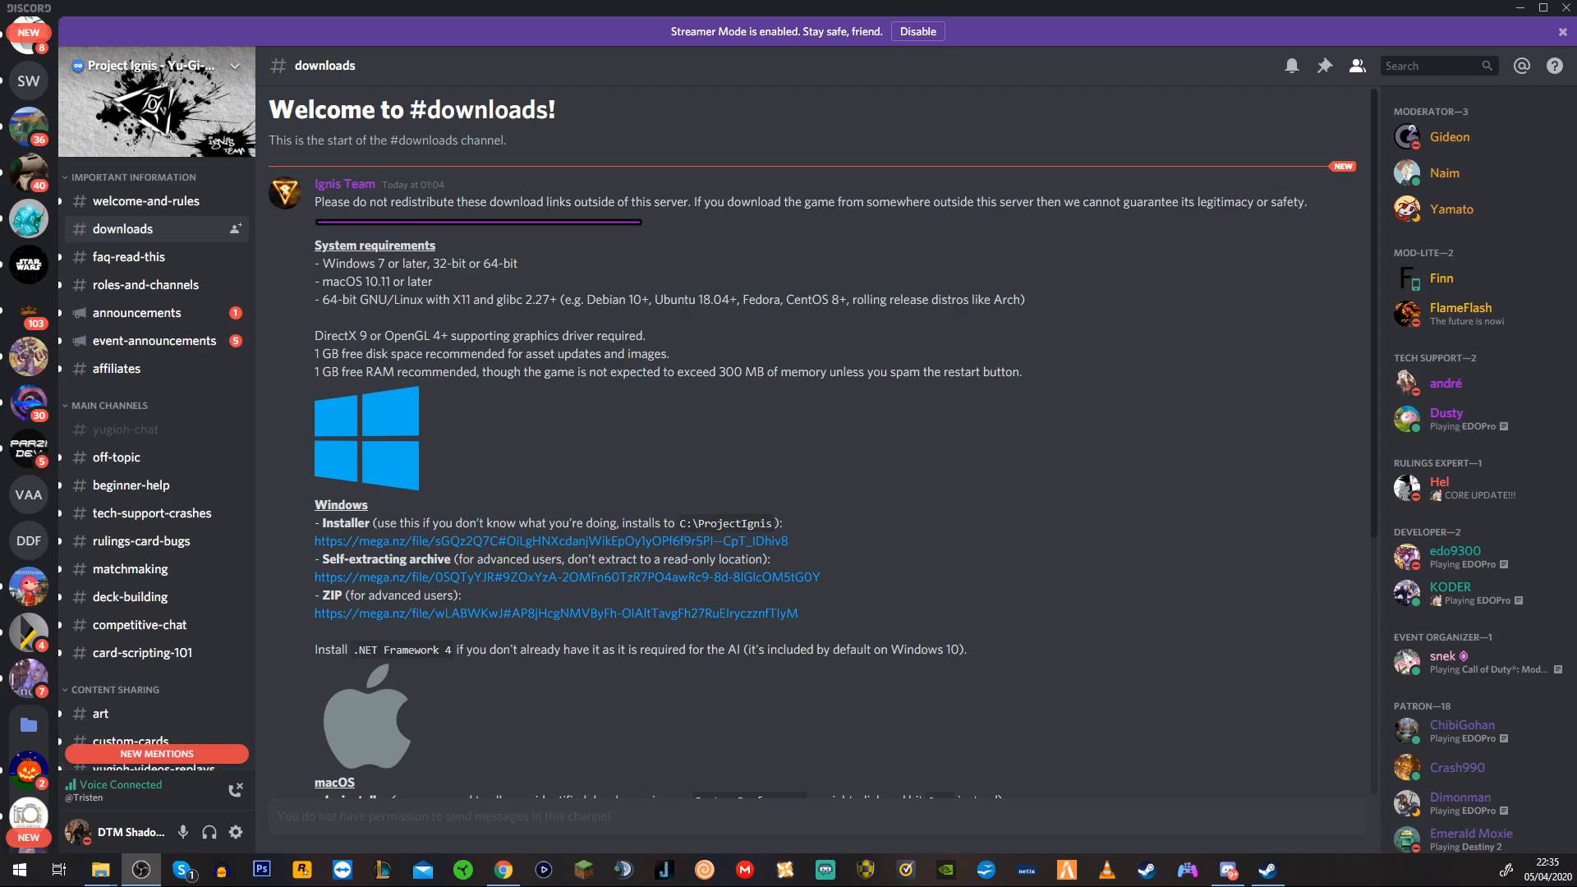
# Step: Download the EDOPro Windows installer from the mega.nz link posted in Discord
pyautogui.scroll(-3)
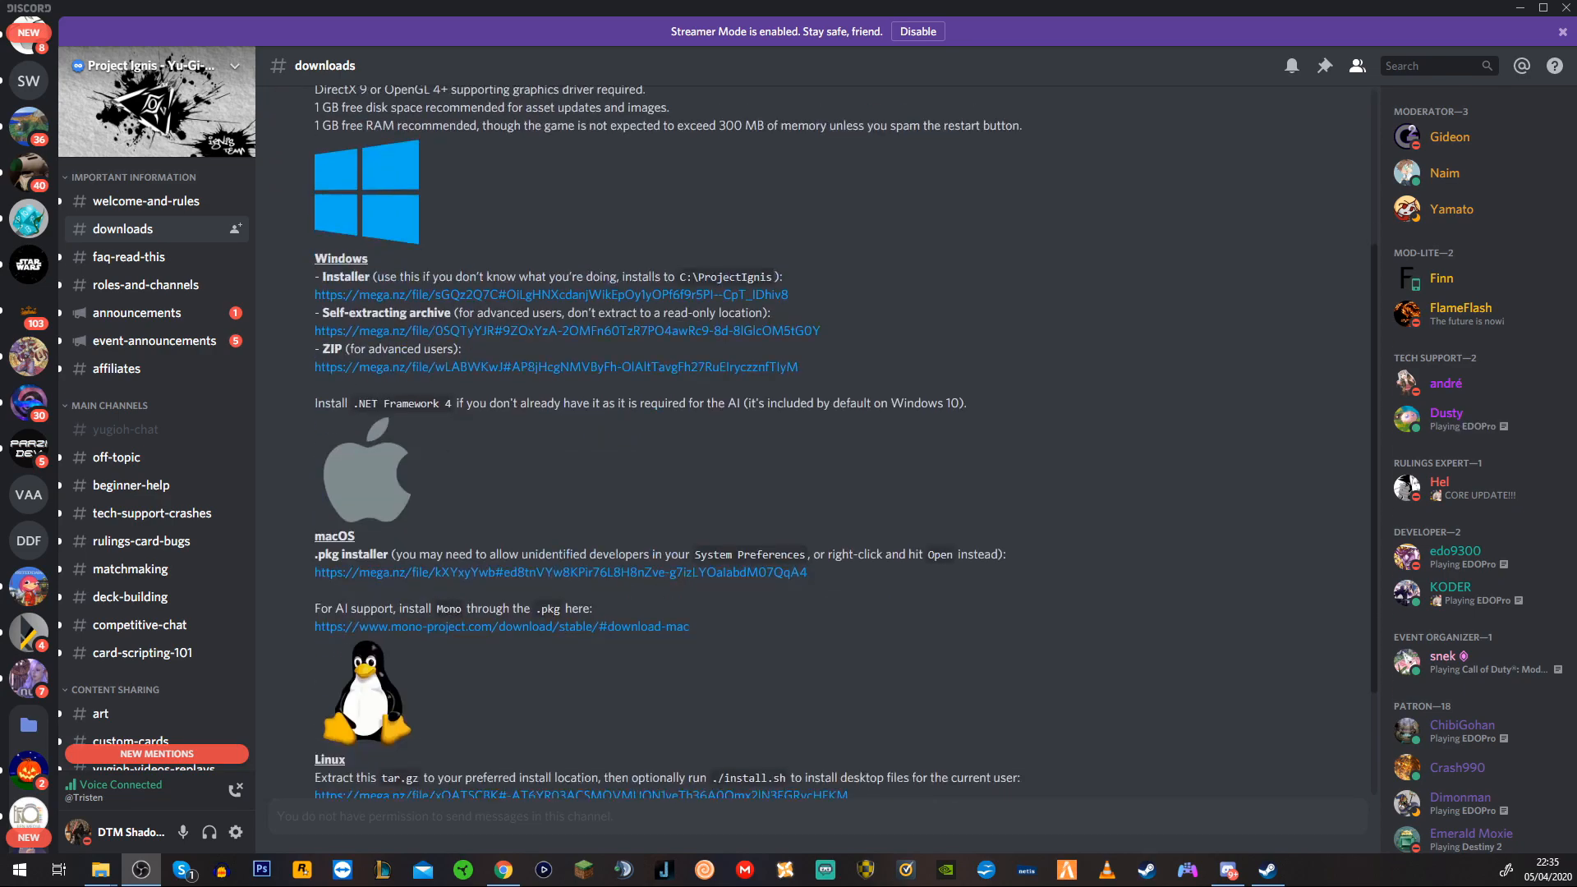
pyautogui.scroll(-3)
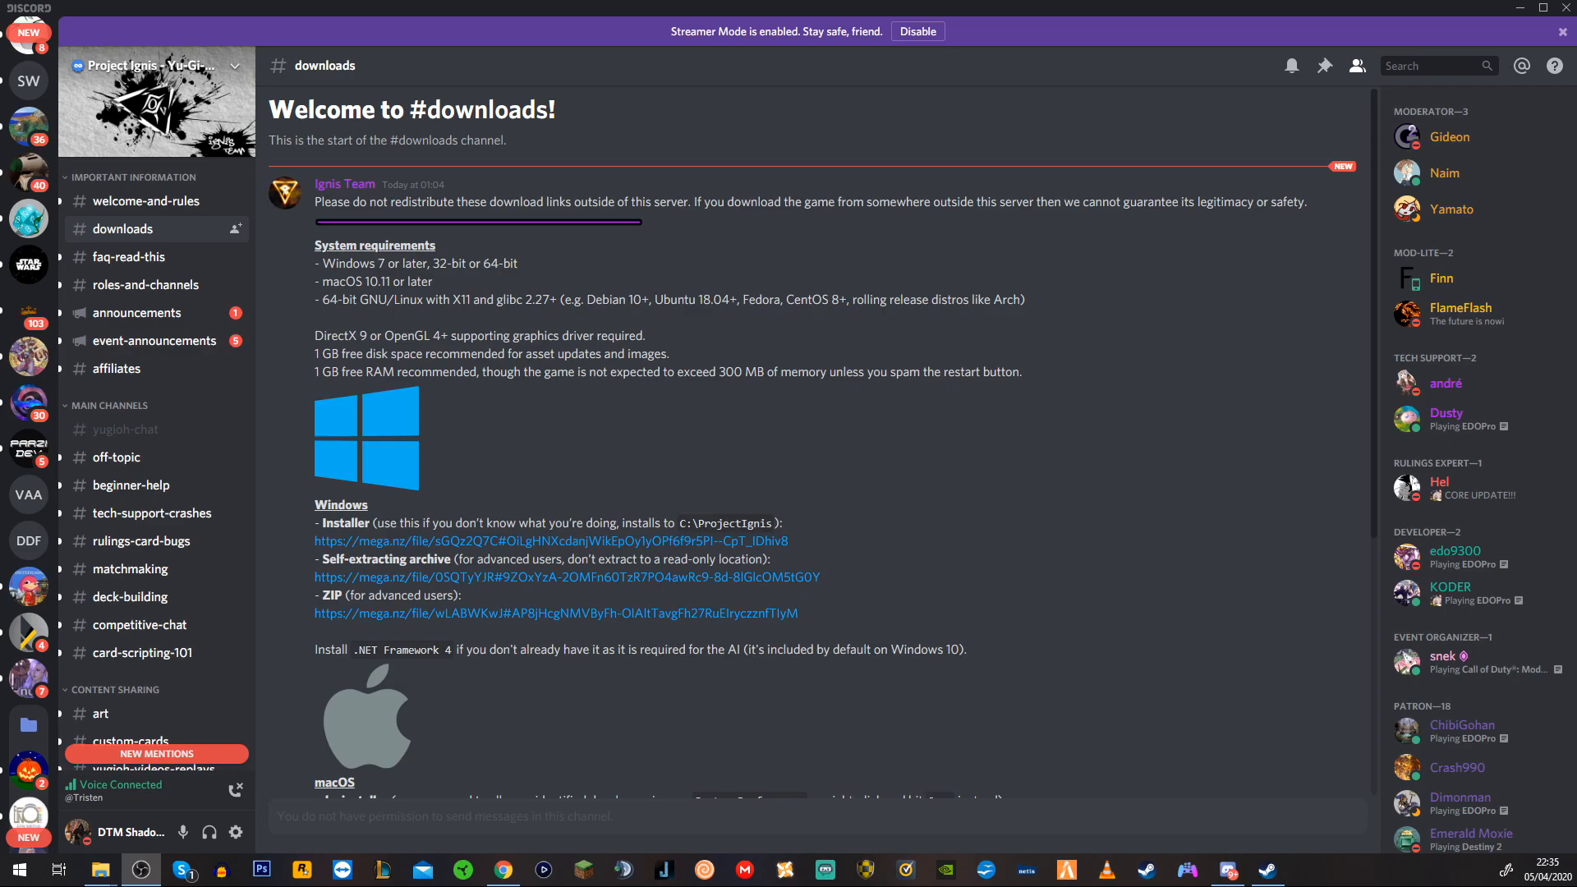
pyautogui.scroll(-3)
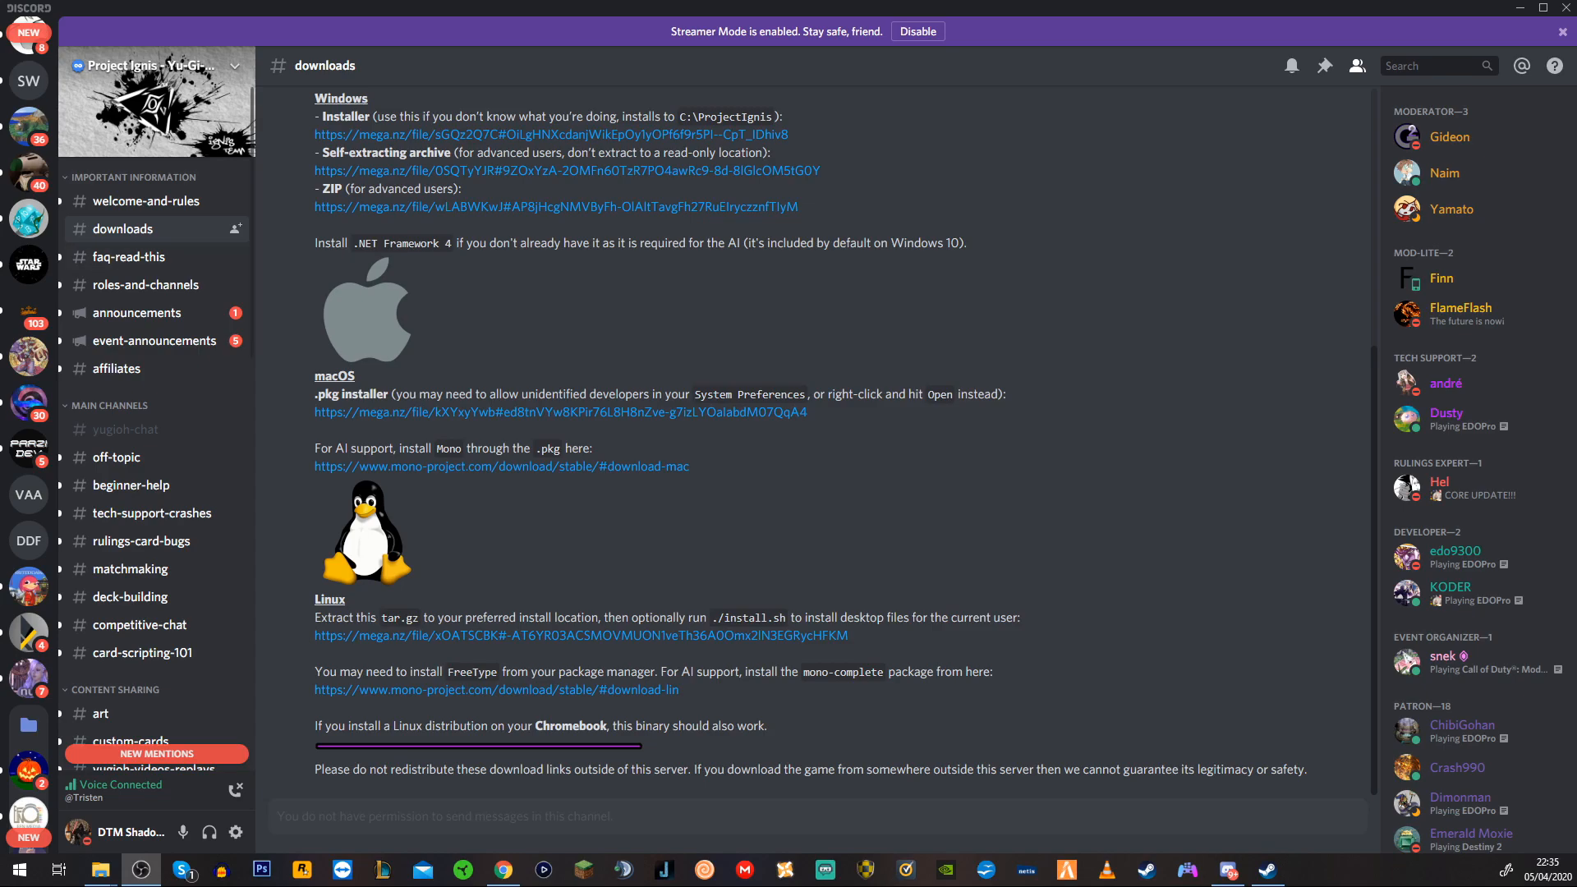
pyautogui.scroll(-3)
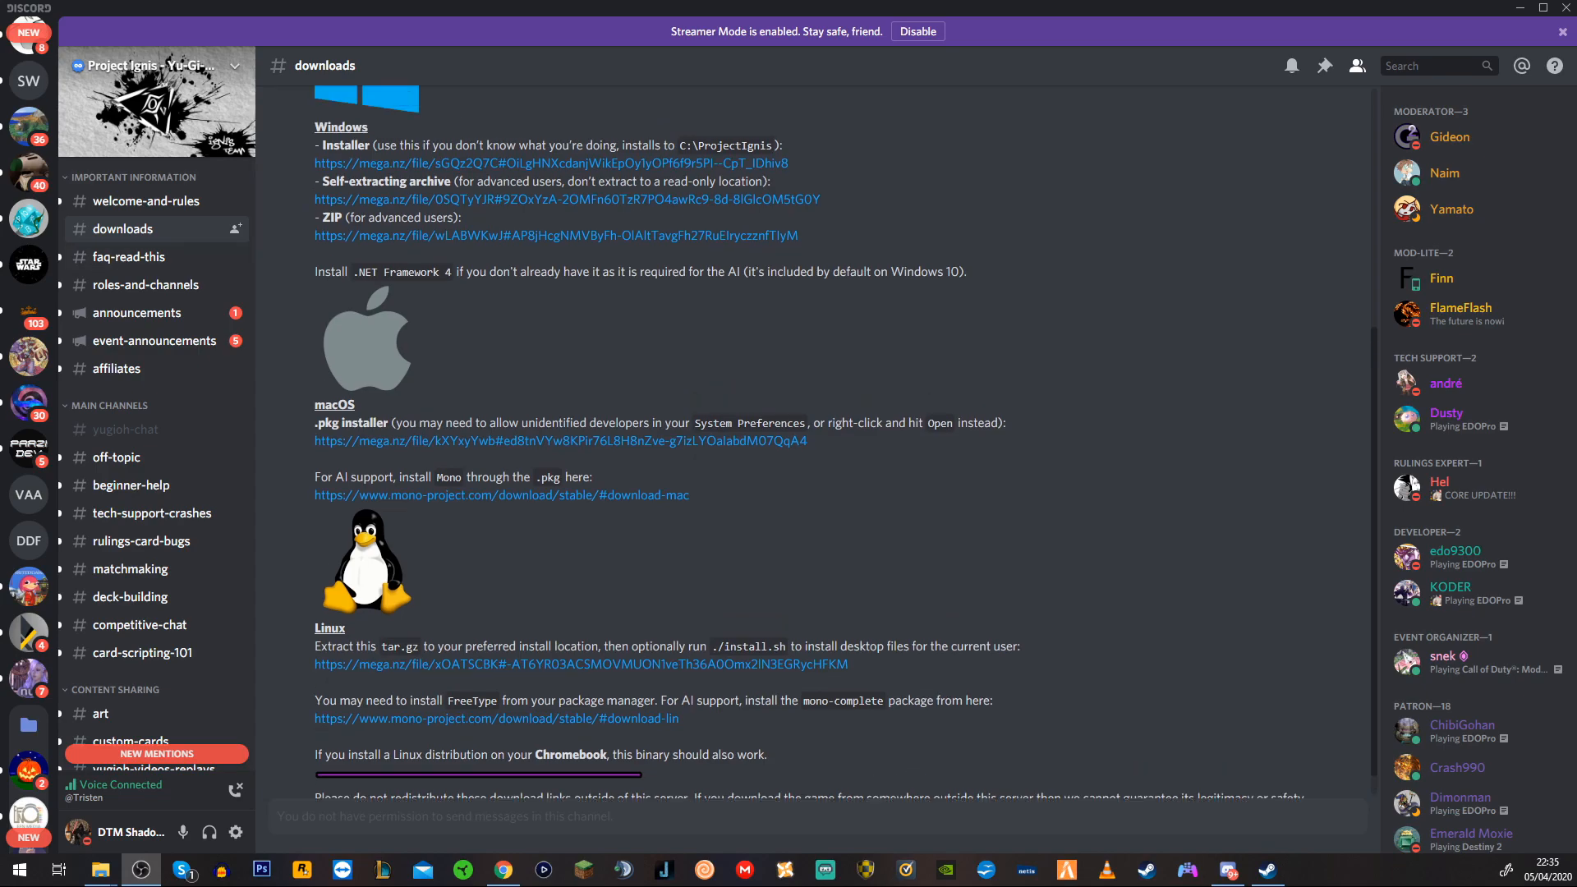
pyautogui.scroll(3)
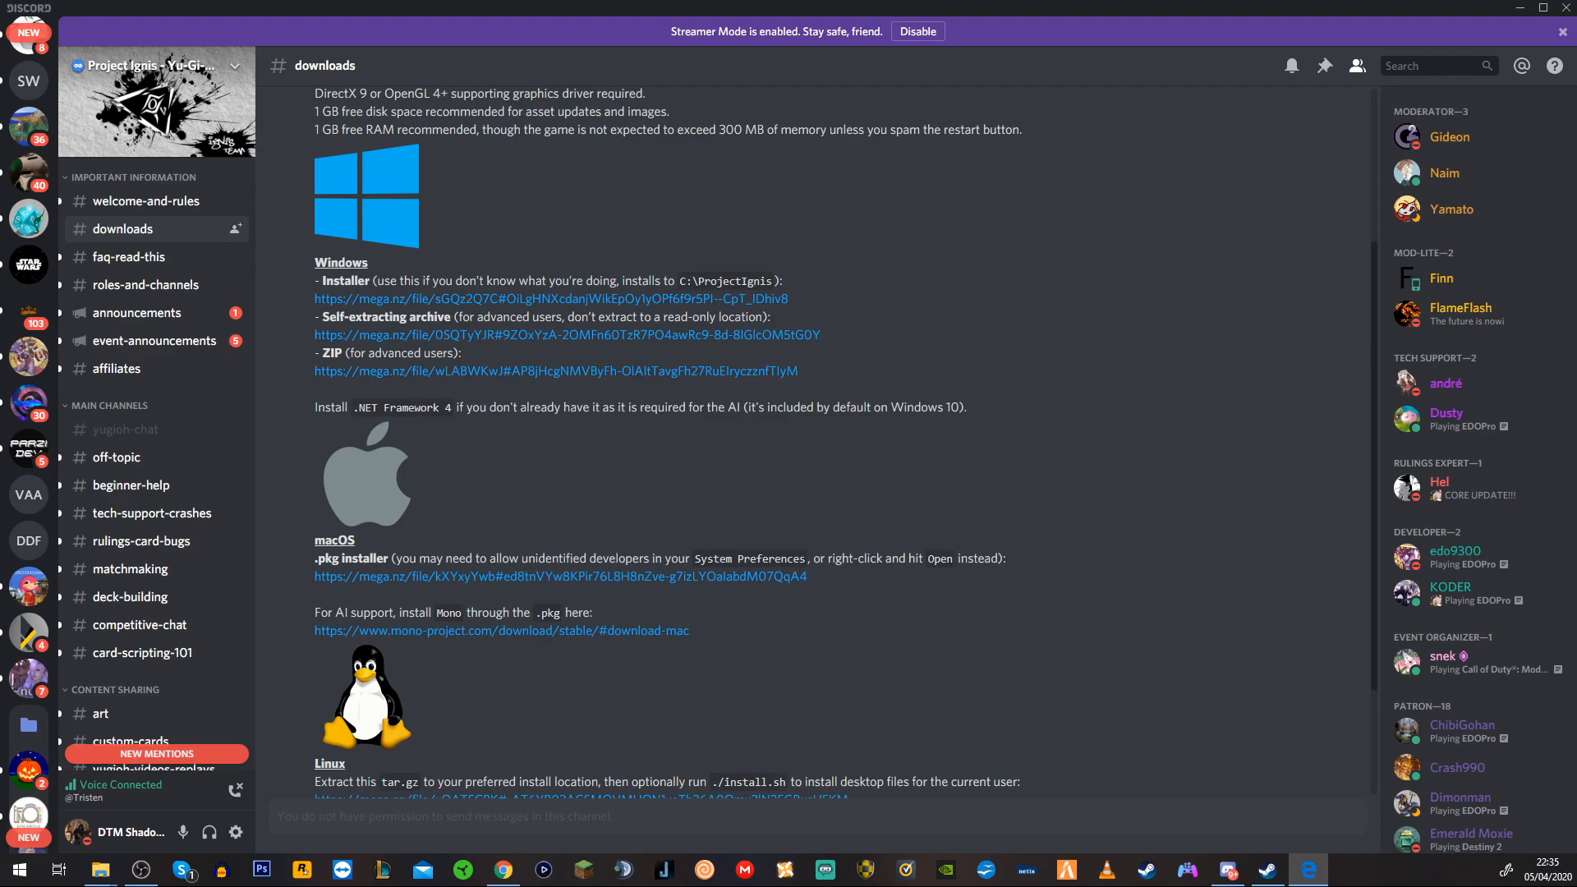
pyautogui.click(550, 299)
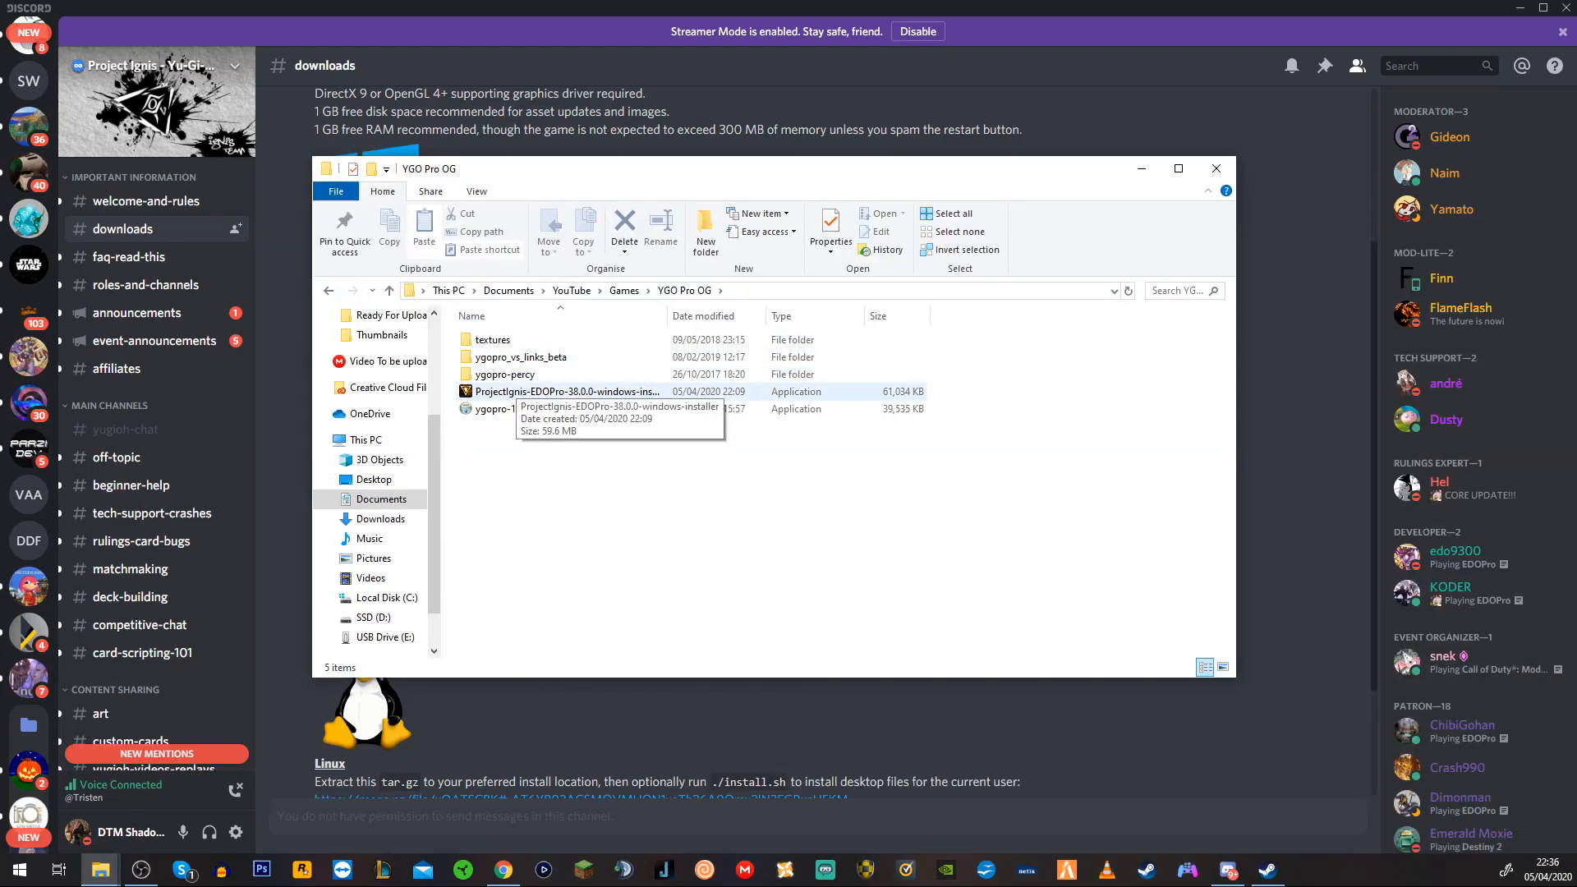
# Step: Run the ProjectIgnis EDOPro installer, allowing it past the unverified-publisher security warning
pyautogui.doubleClick(565, 391)
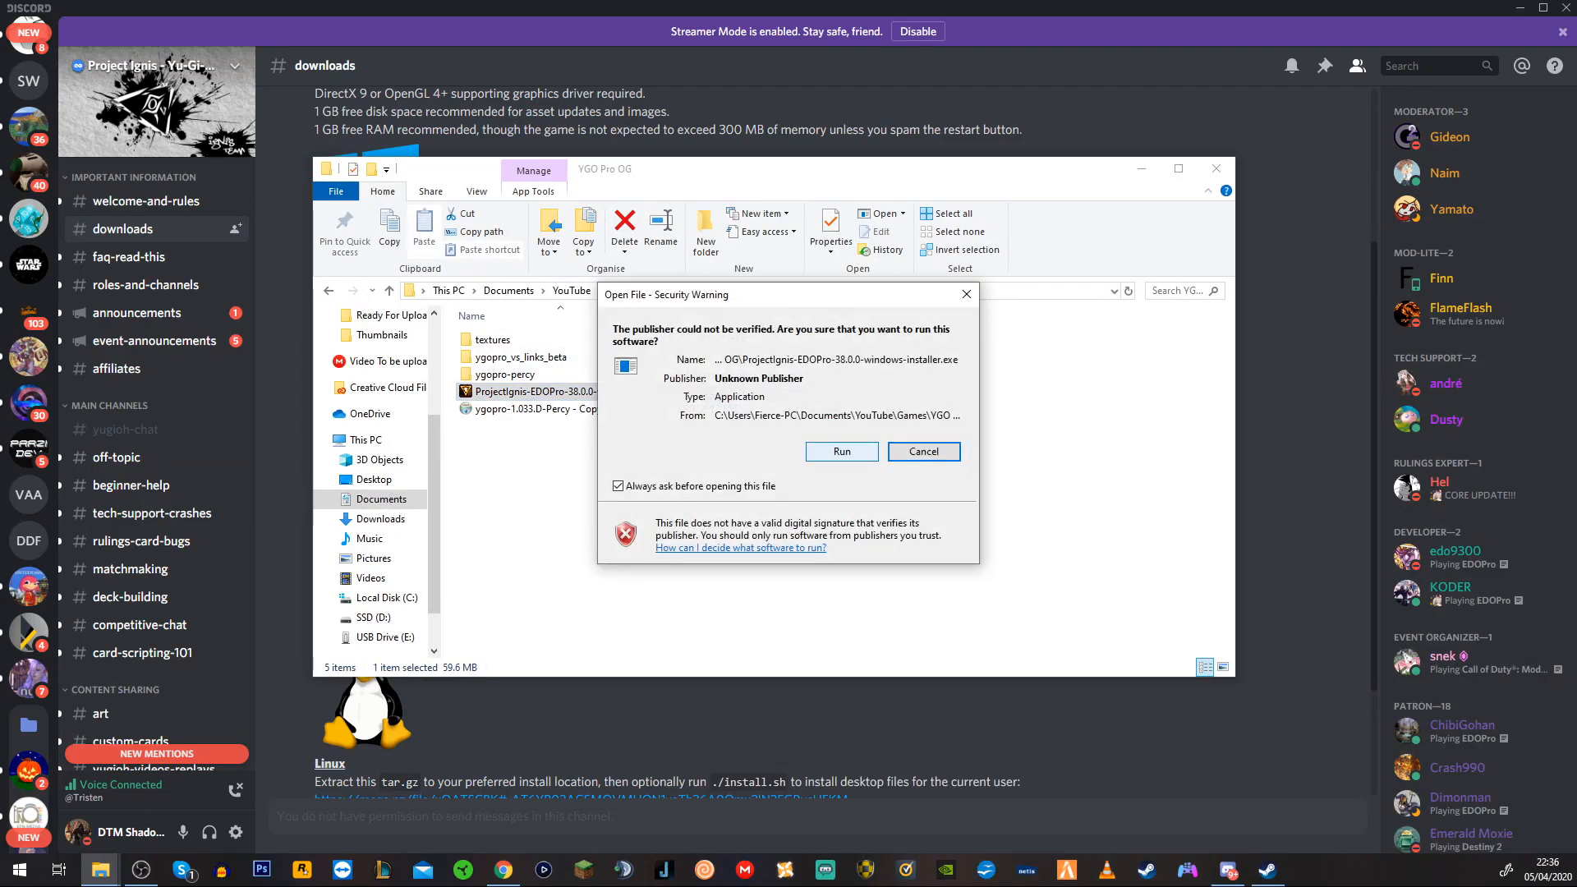
pyautogui.click(841, 452)
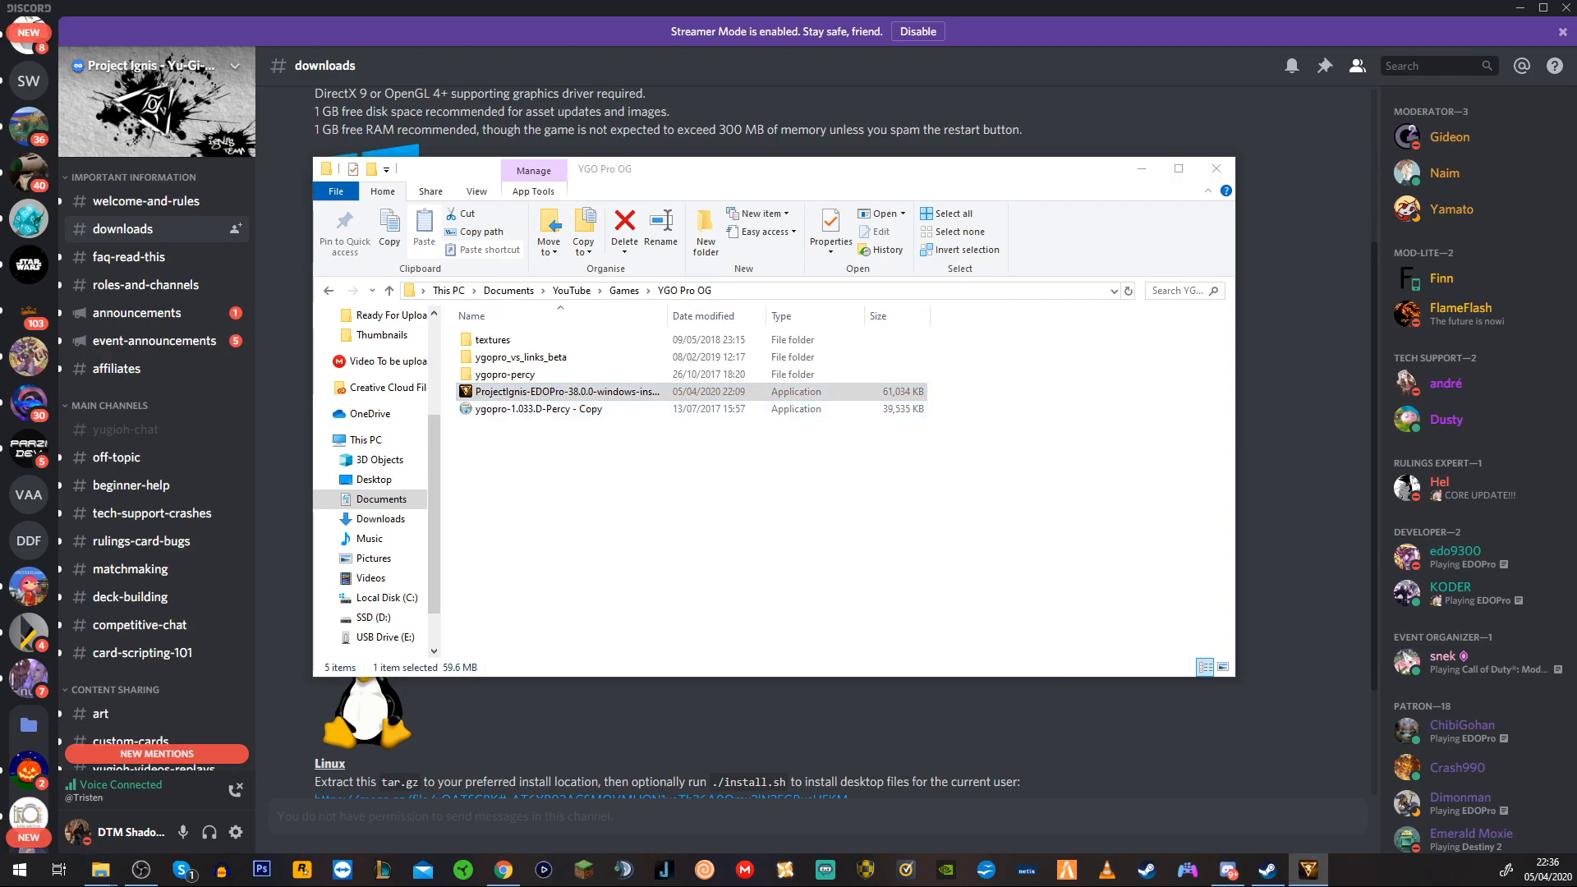
pyautogui.doubleClick(565, 391)
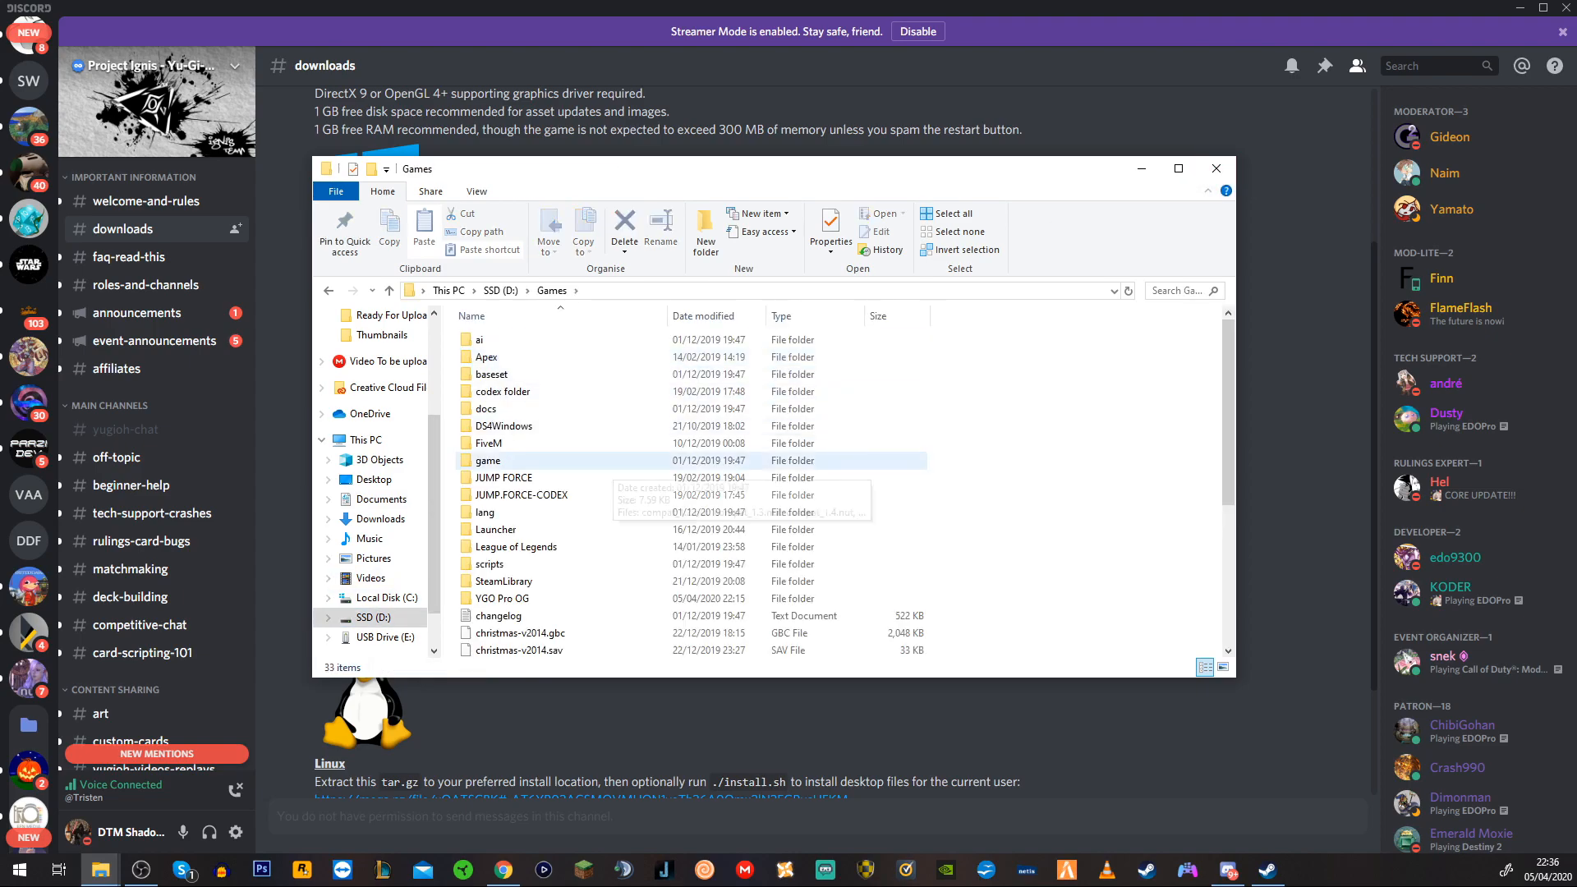
# Step: Launch EDOPro.exe from the YGO Pro OG > ProjectIgnis folder
pyautogui.doubleClick(501, 597)
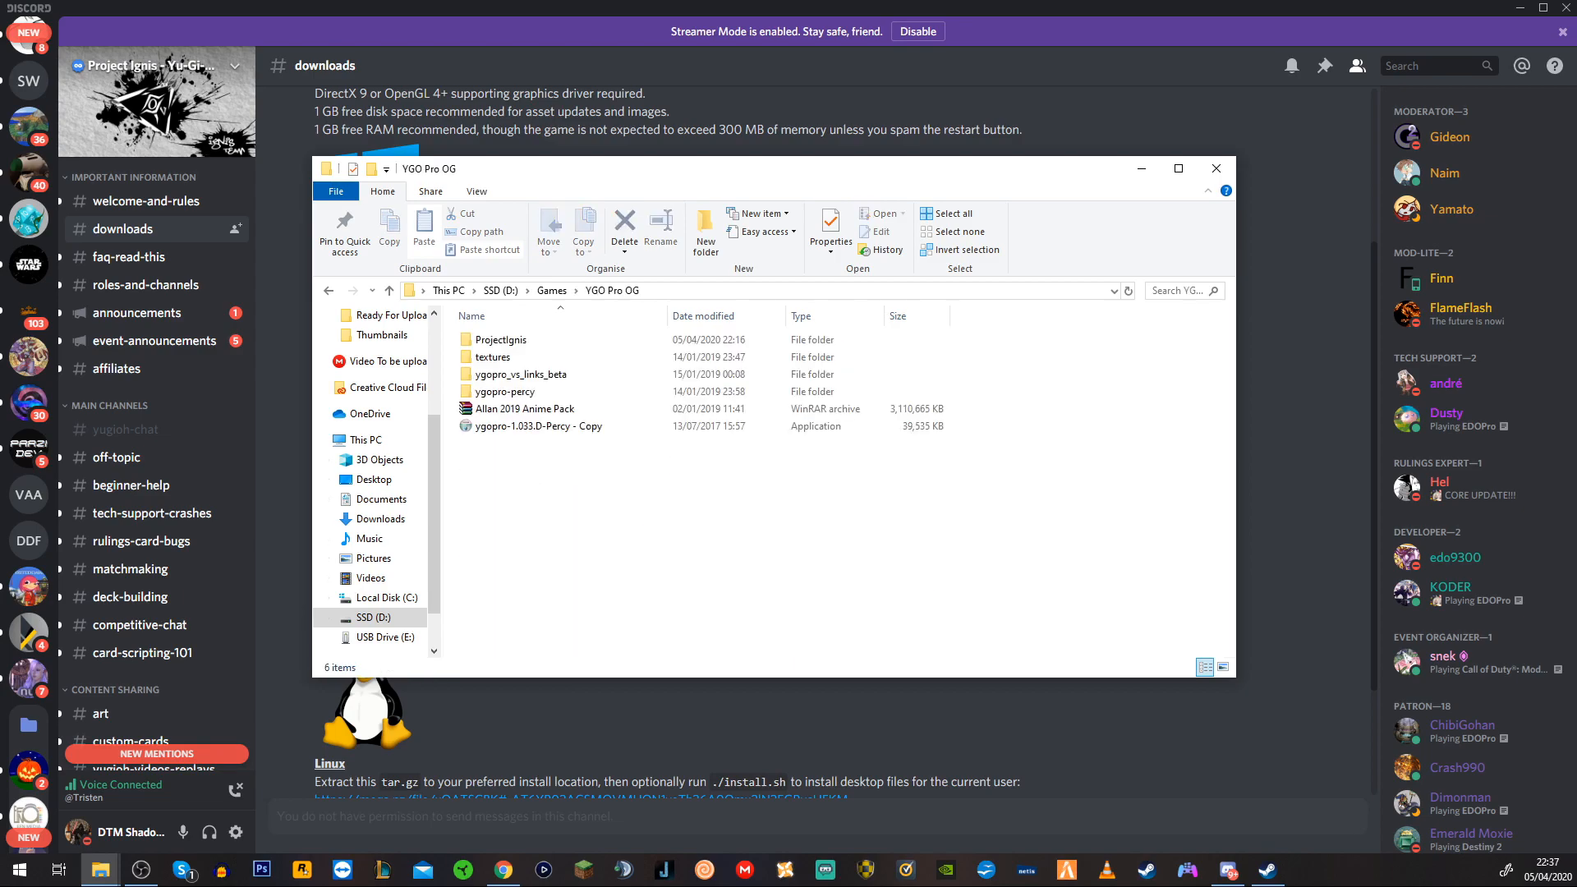
pyautogui.click(523, 372)
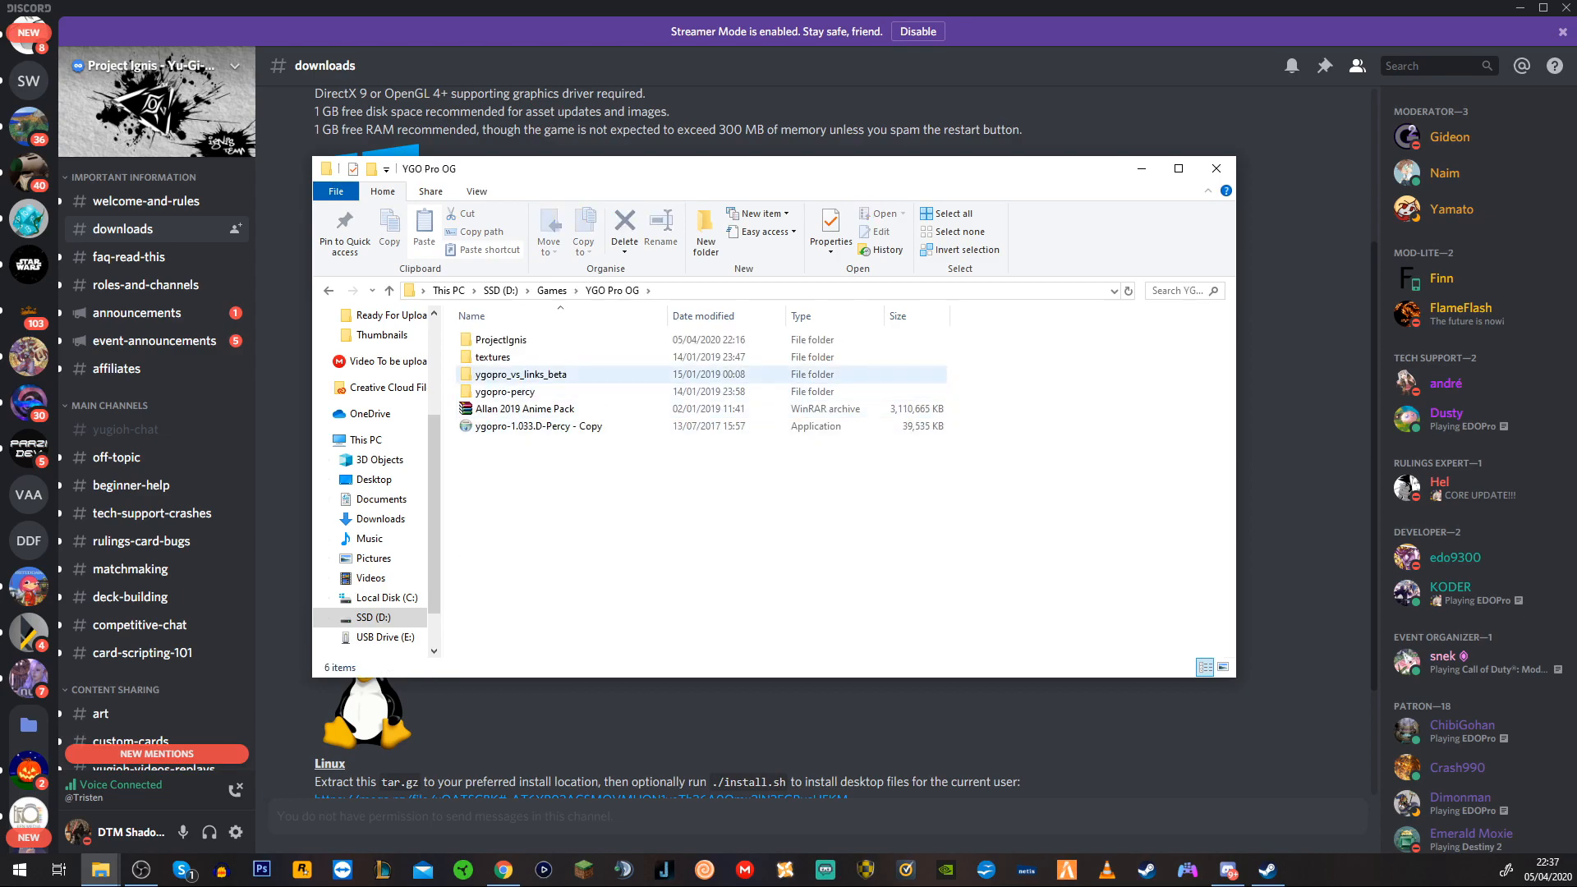
pyautogui.doubleClick(500, 339)
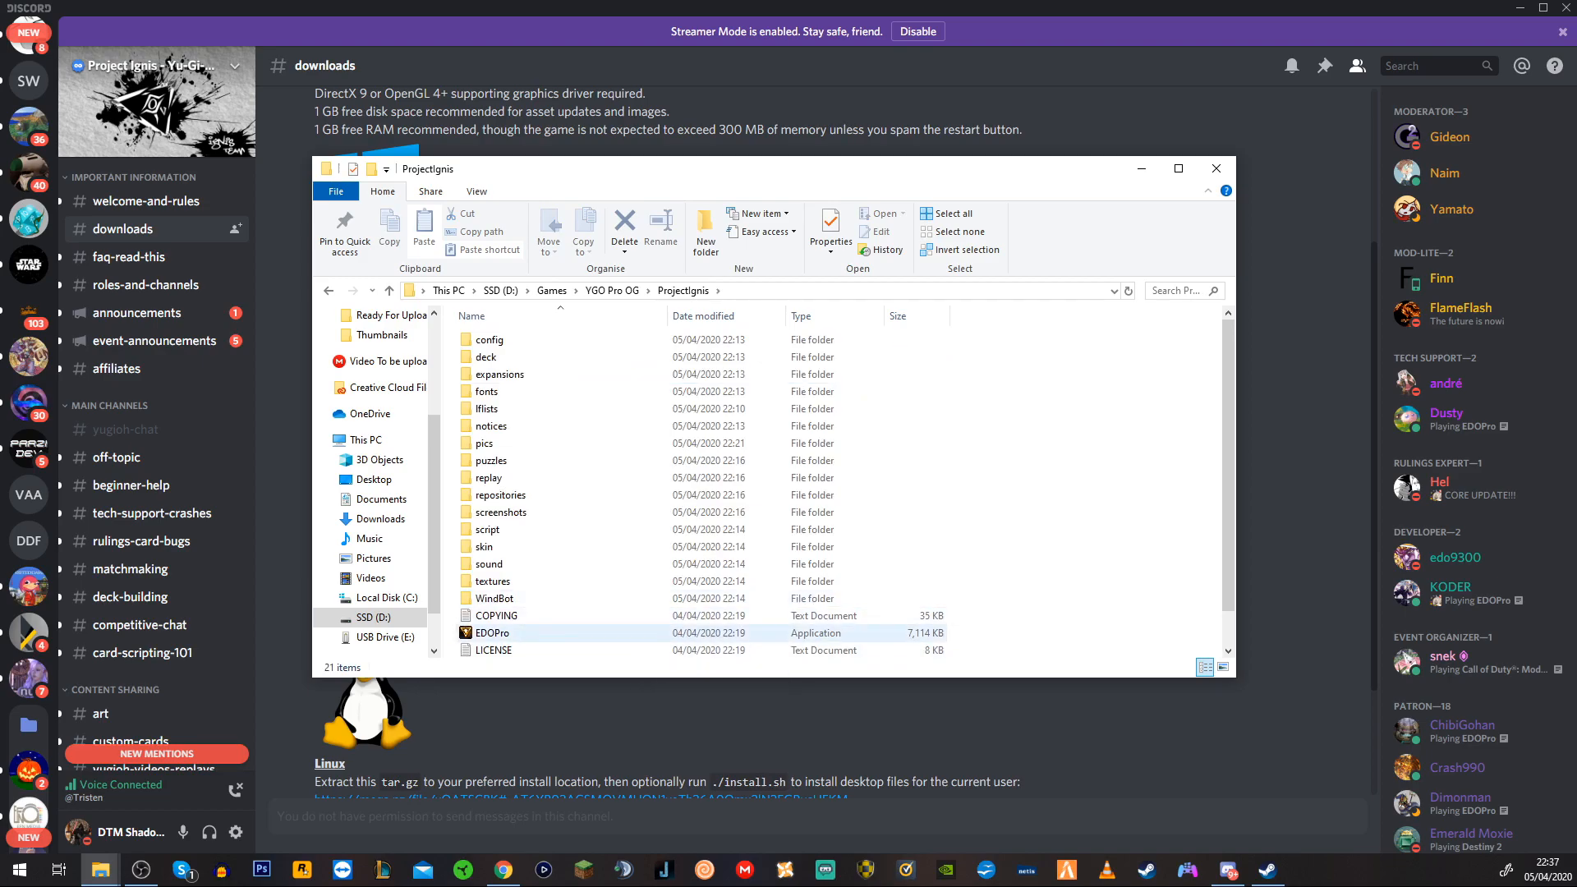
pyautogui.click(490, 632)
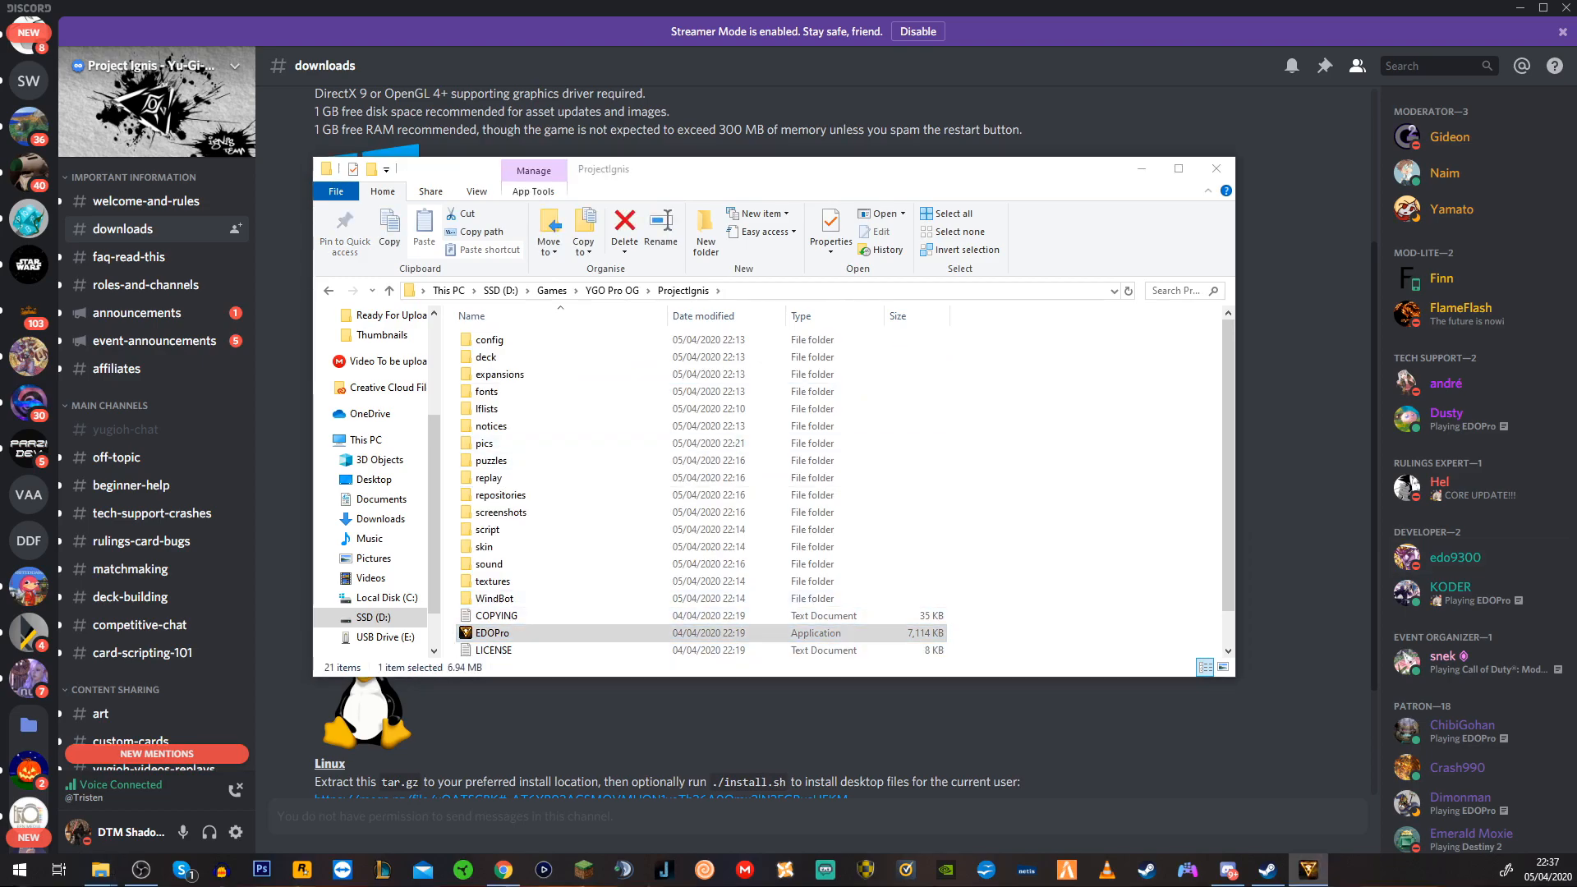
pyautogui.doubleClick(491, 632)
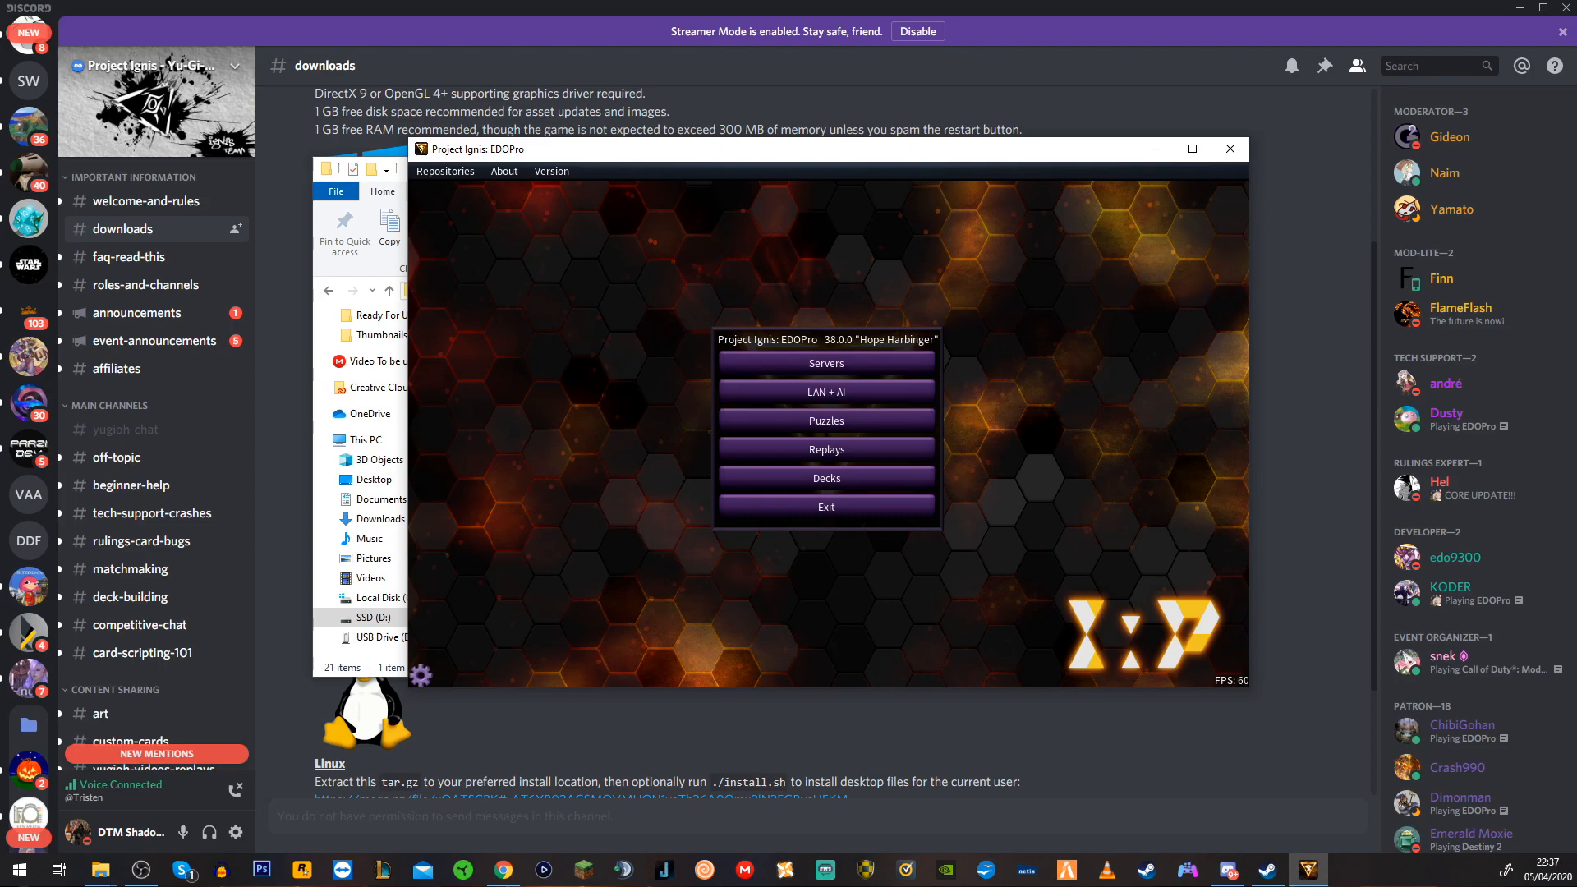
# Step: Leave the EDOPro main menu and bring up a new Chrome search tab
pyautogui.click(824, 363)
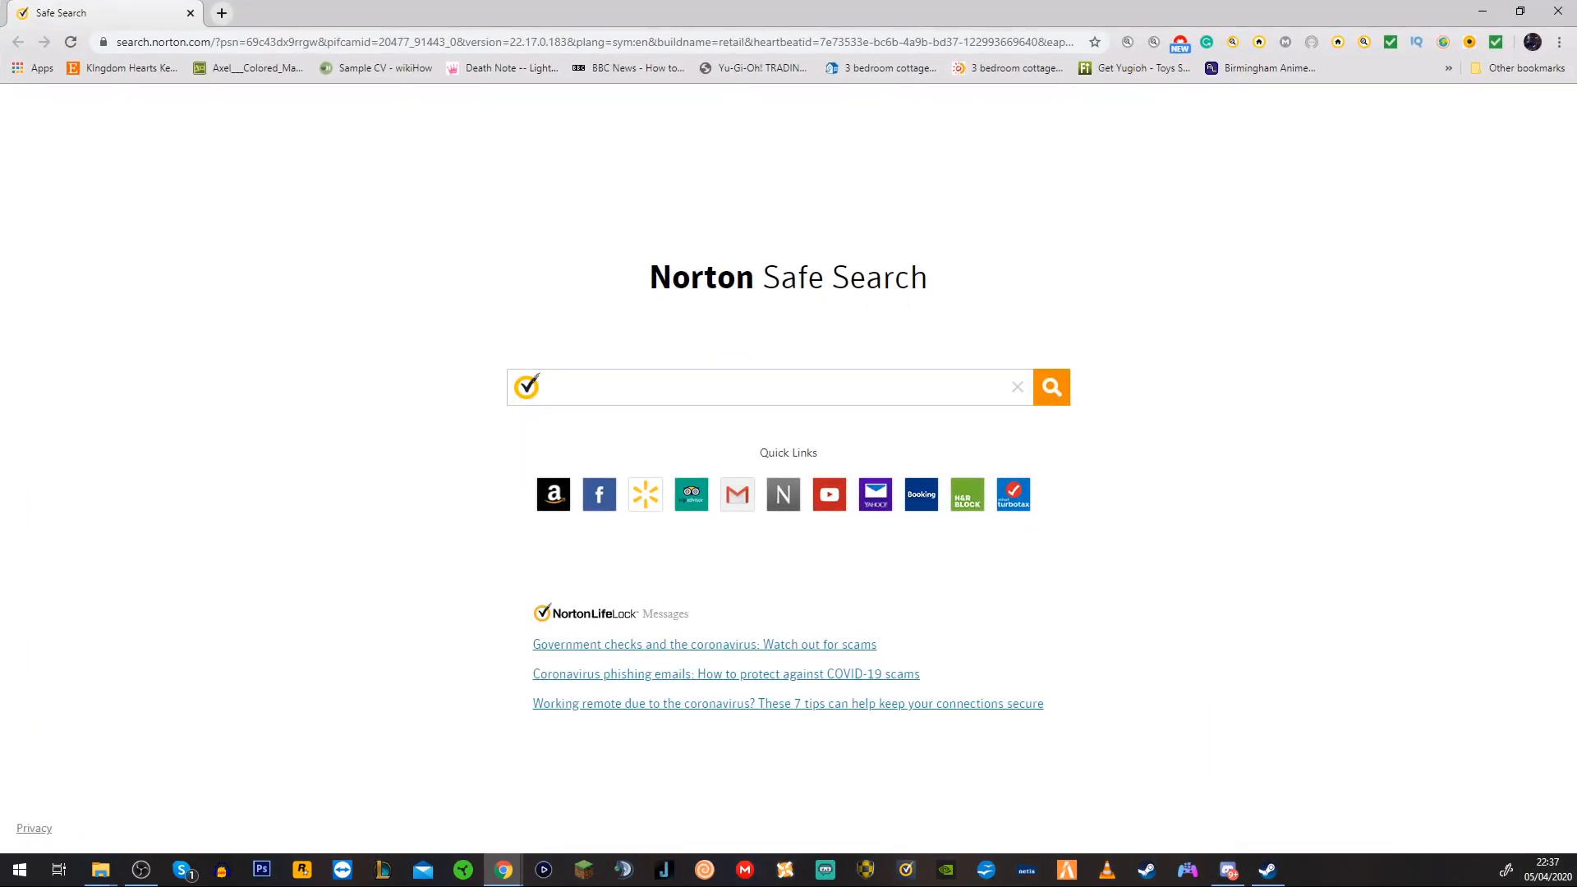
# Step: Download the 1.8 GB 'Febuary 2020 update.rar' from Google Drive, bypassing the virus scan warning
pyautogui.click(769, 386)
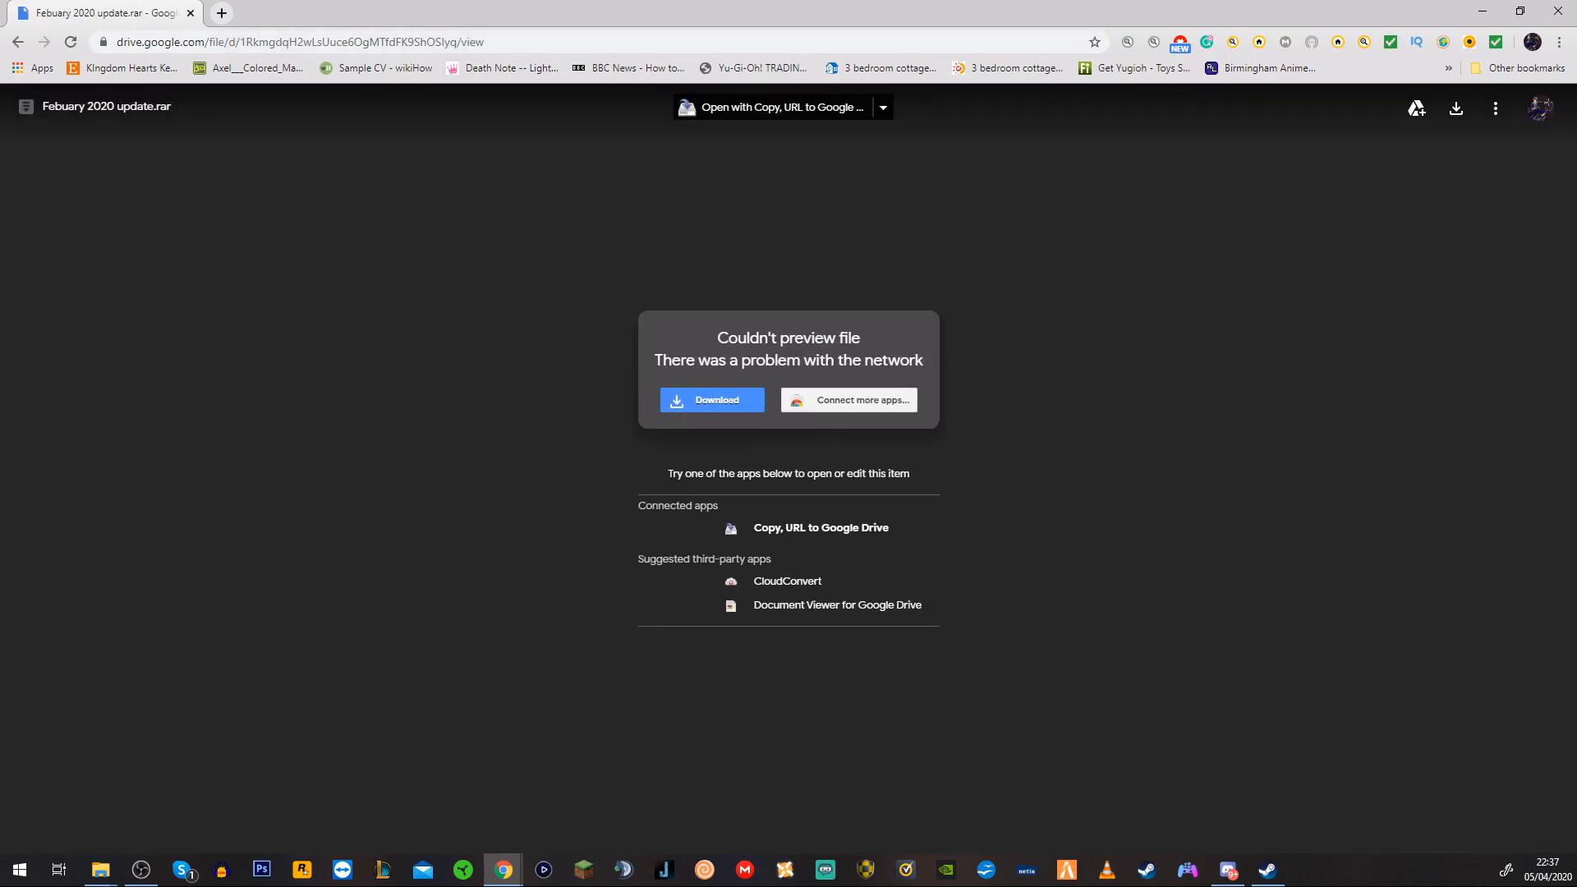
pyautogui.click(712, 400)
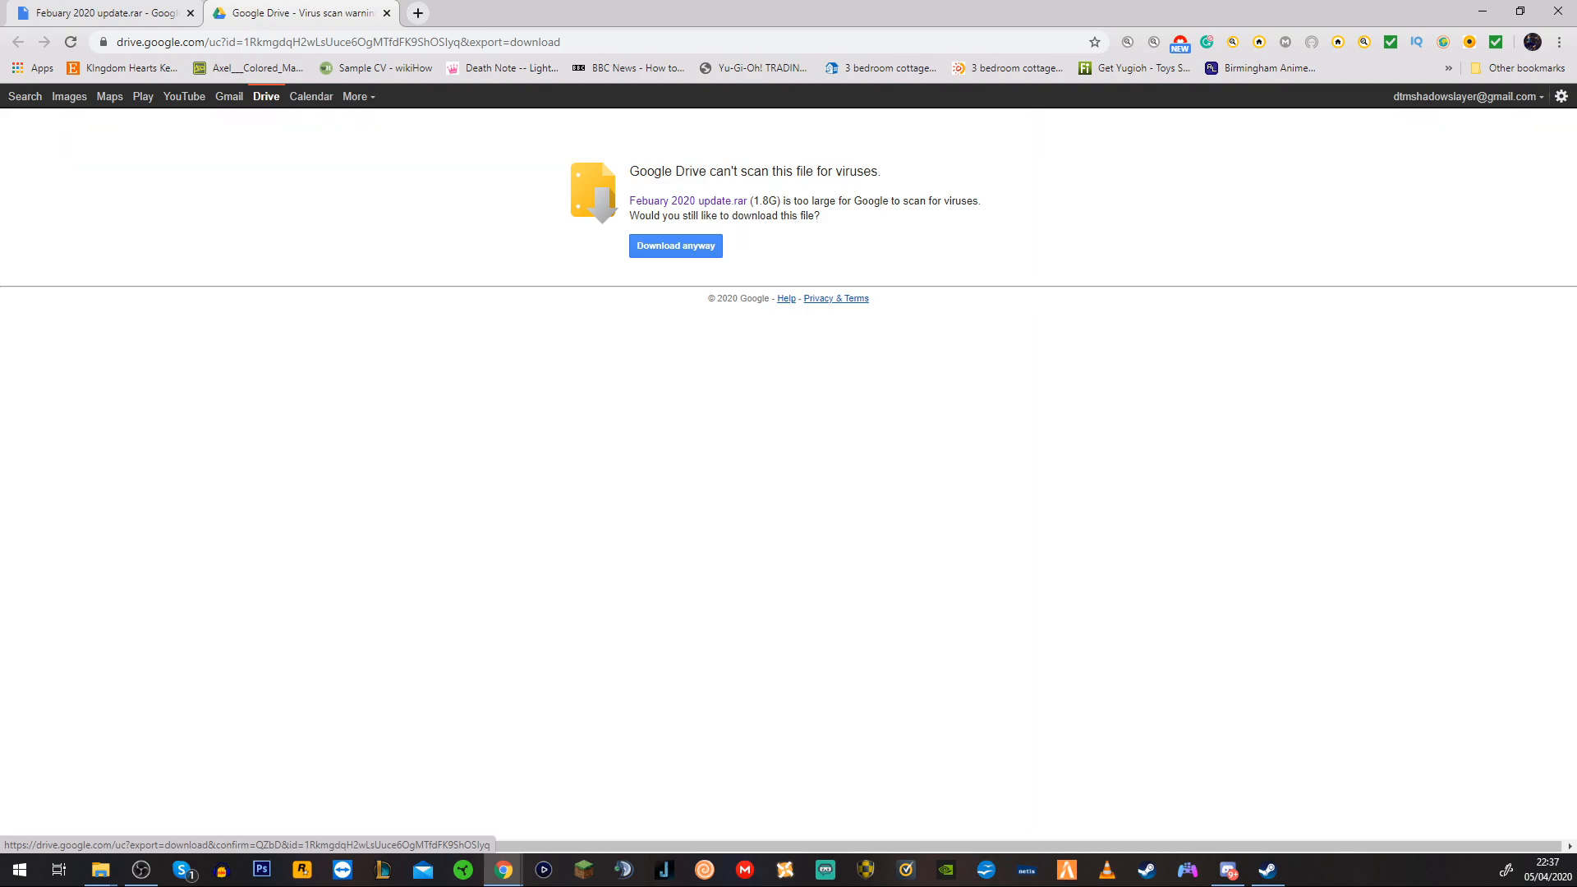
pyautogui.click(676, 245)
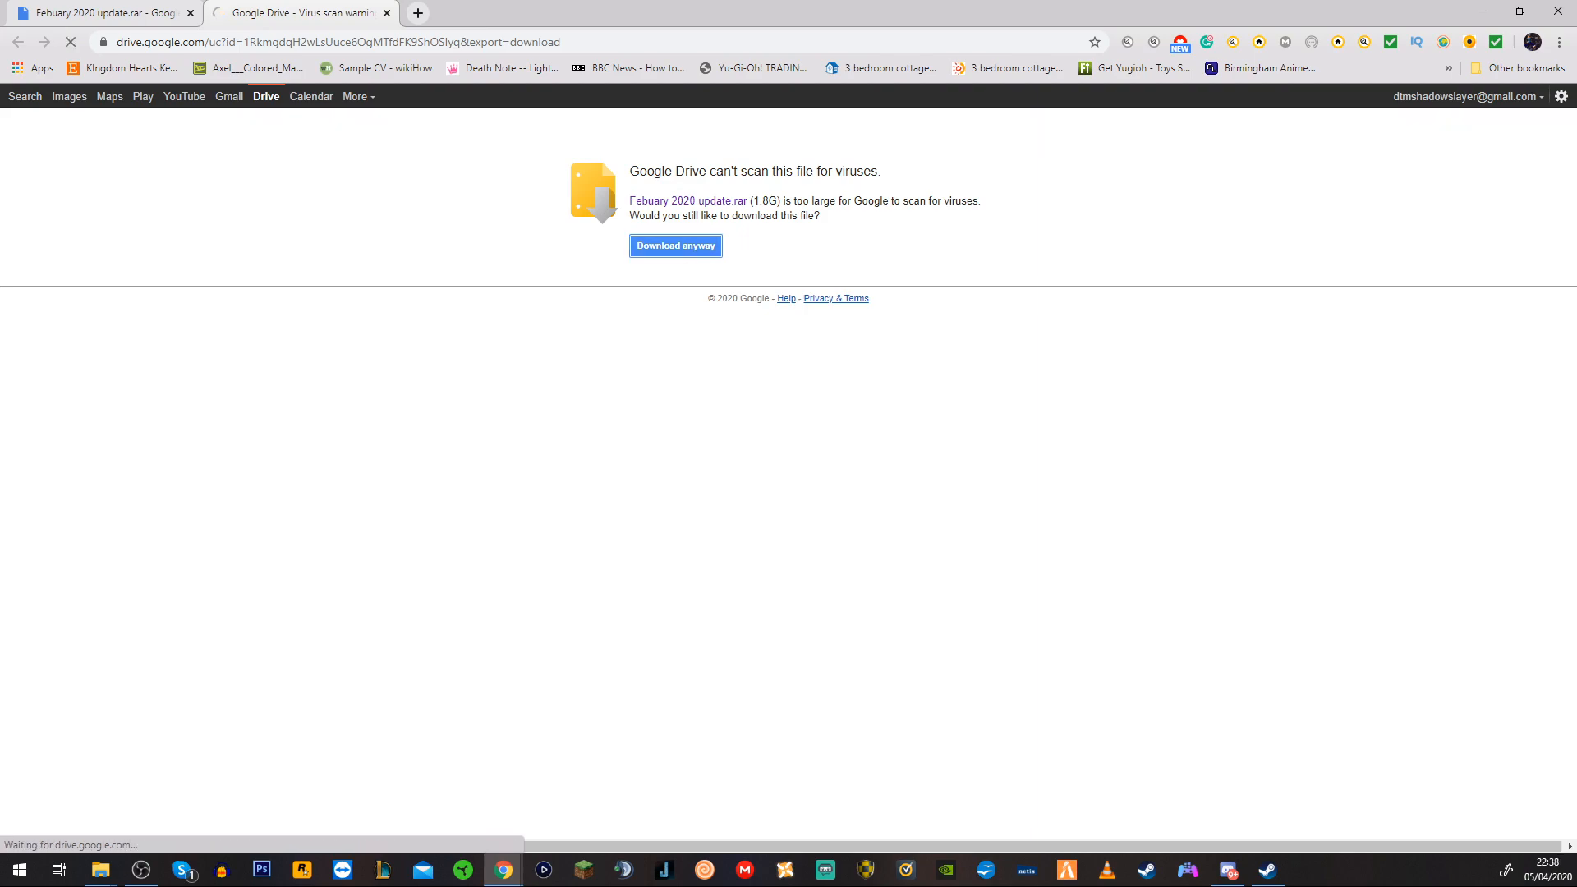
pyautogui.click(675, 246)
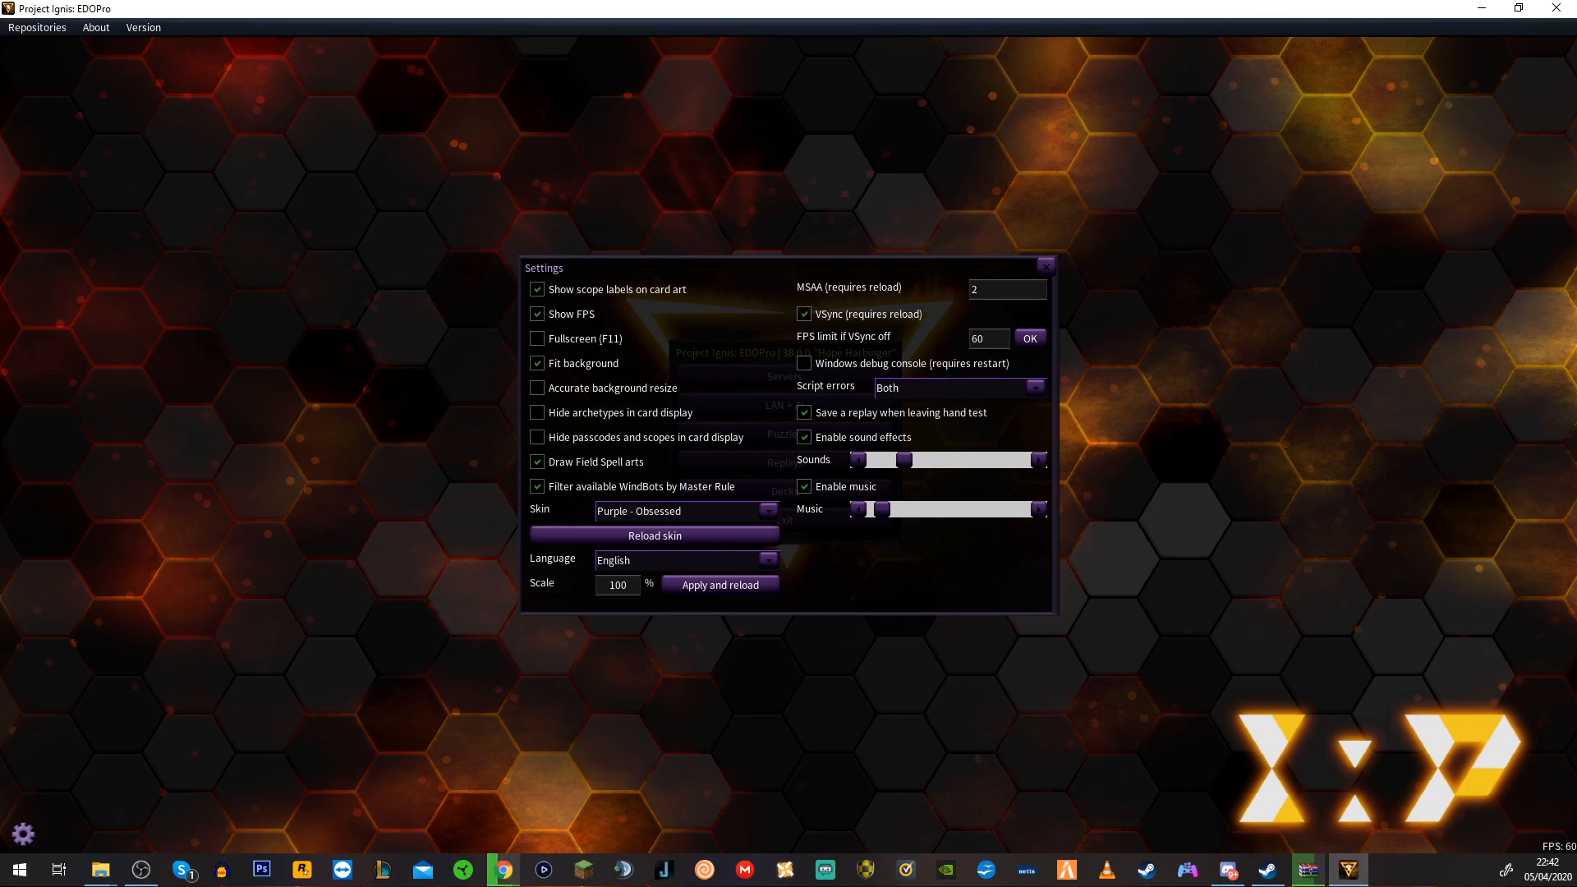
# Step: Untick 'VSync (requires reload)' in EDOPro's Settings and close the Settings window
pyautogui.click(803, 314)
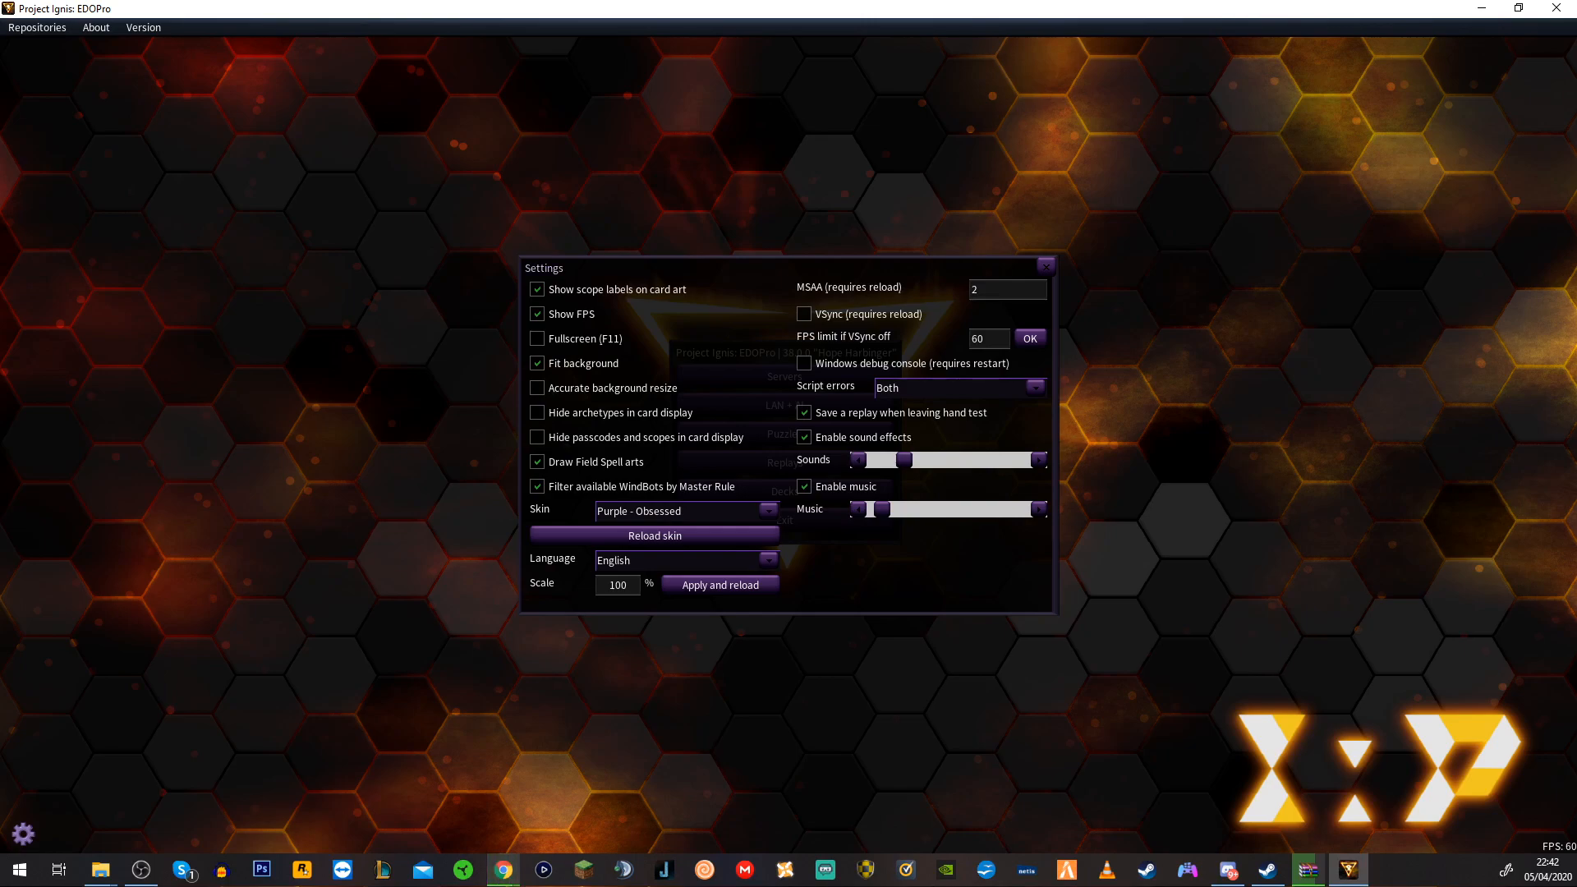
pyautogui.click(1048, 264)
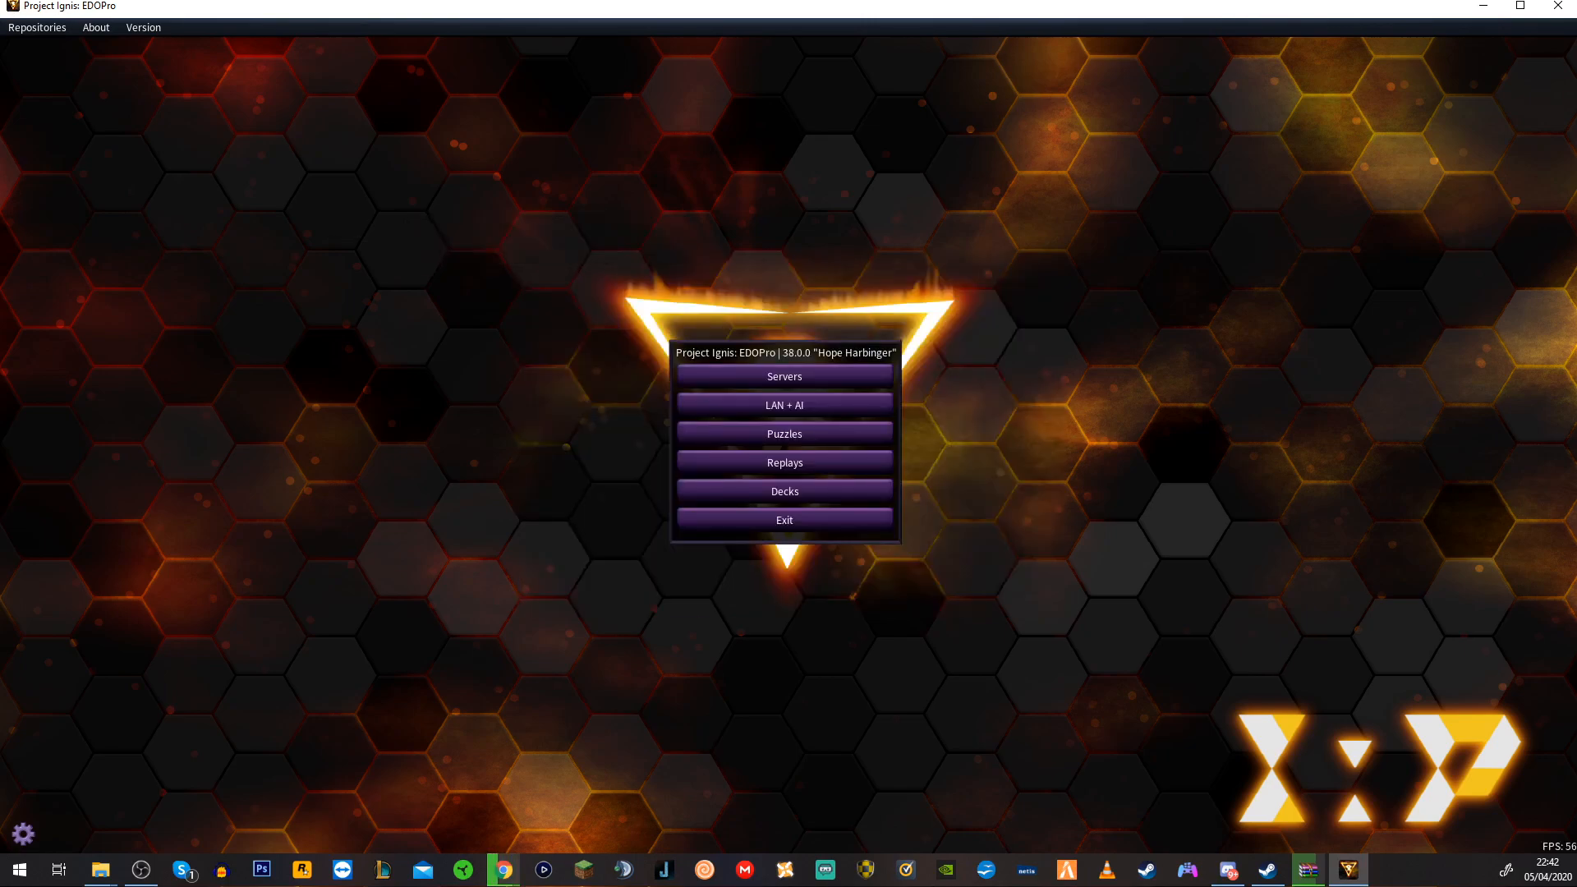
pyautogui.click(23, 834)
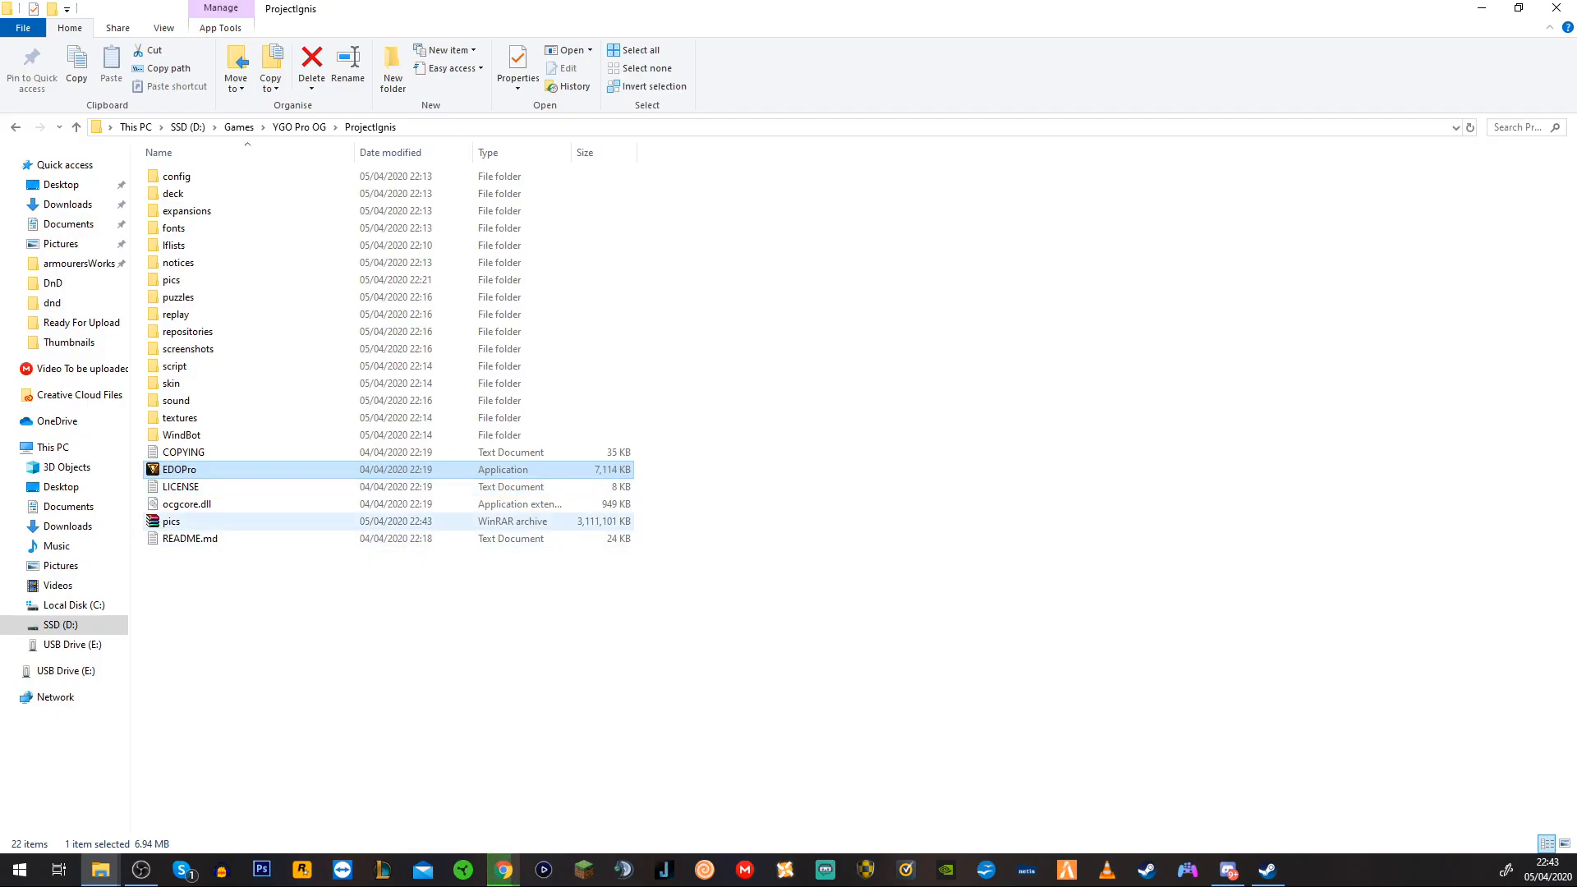
pyautogui.moveTo(171, 520)
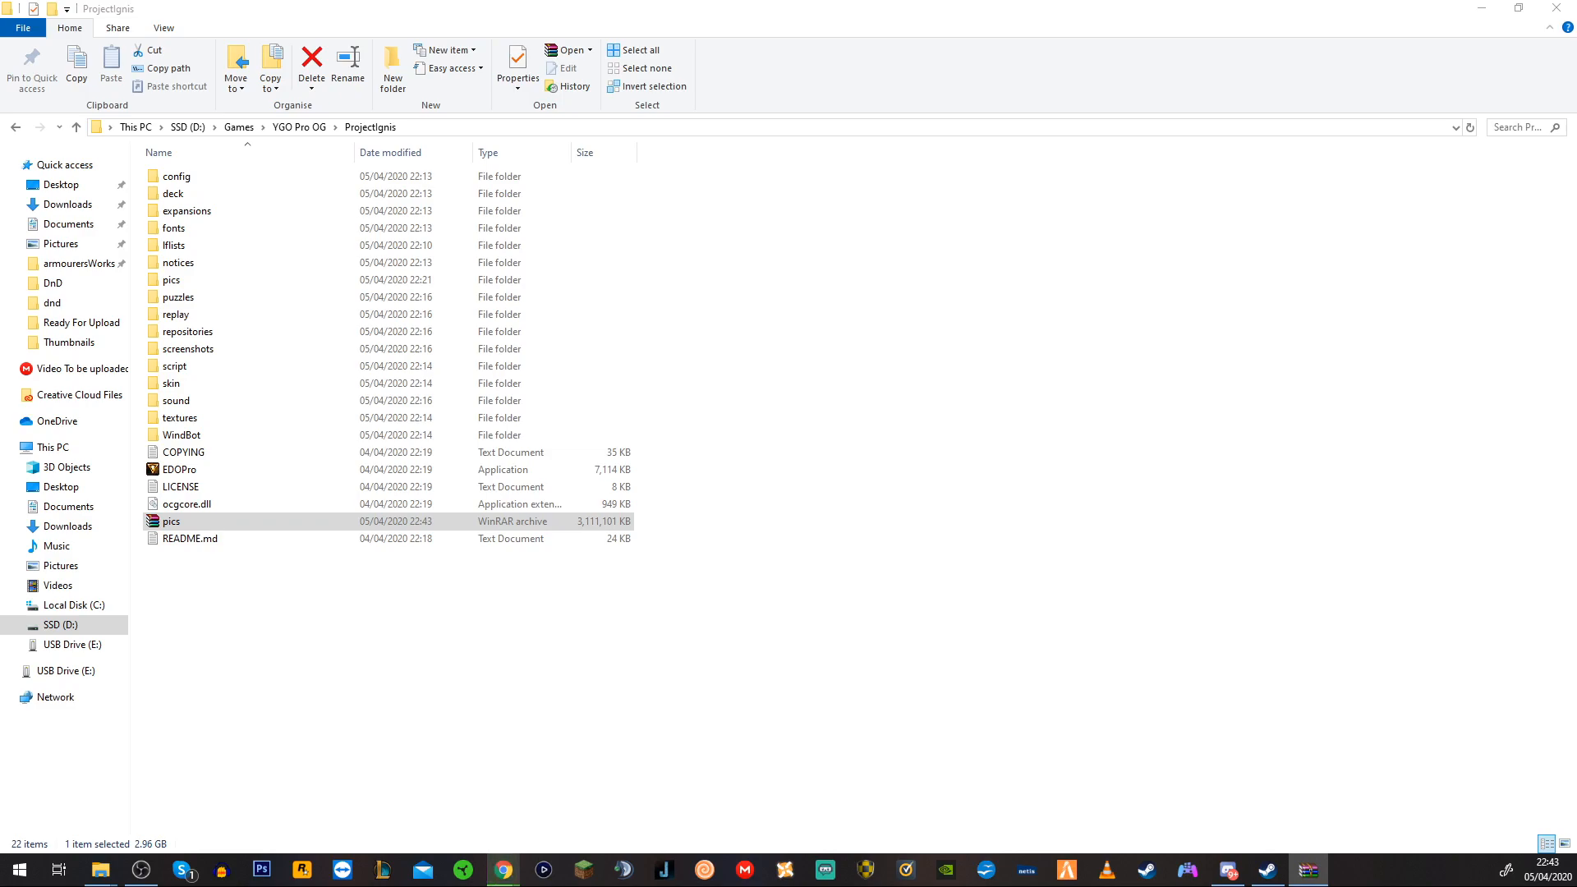
# Step: Open pics.rar from the ProjectIgnis folder in WinRAR
pyautogui.doubleClick(170, 520)
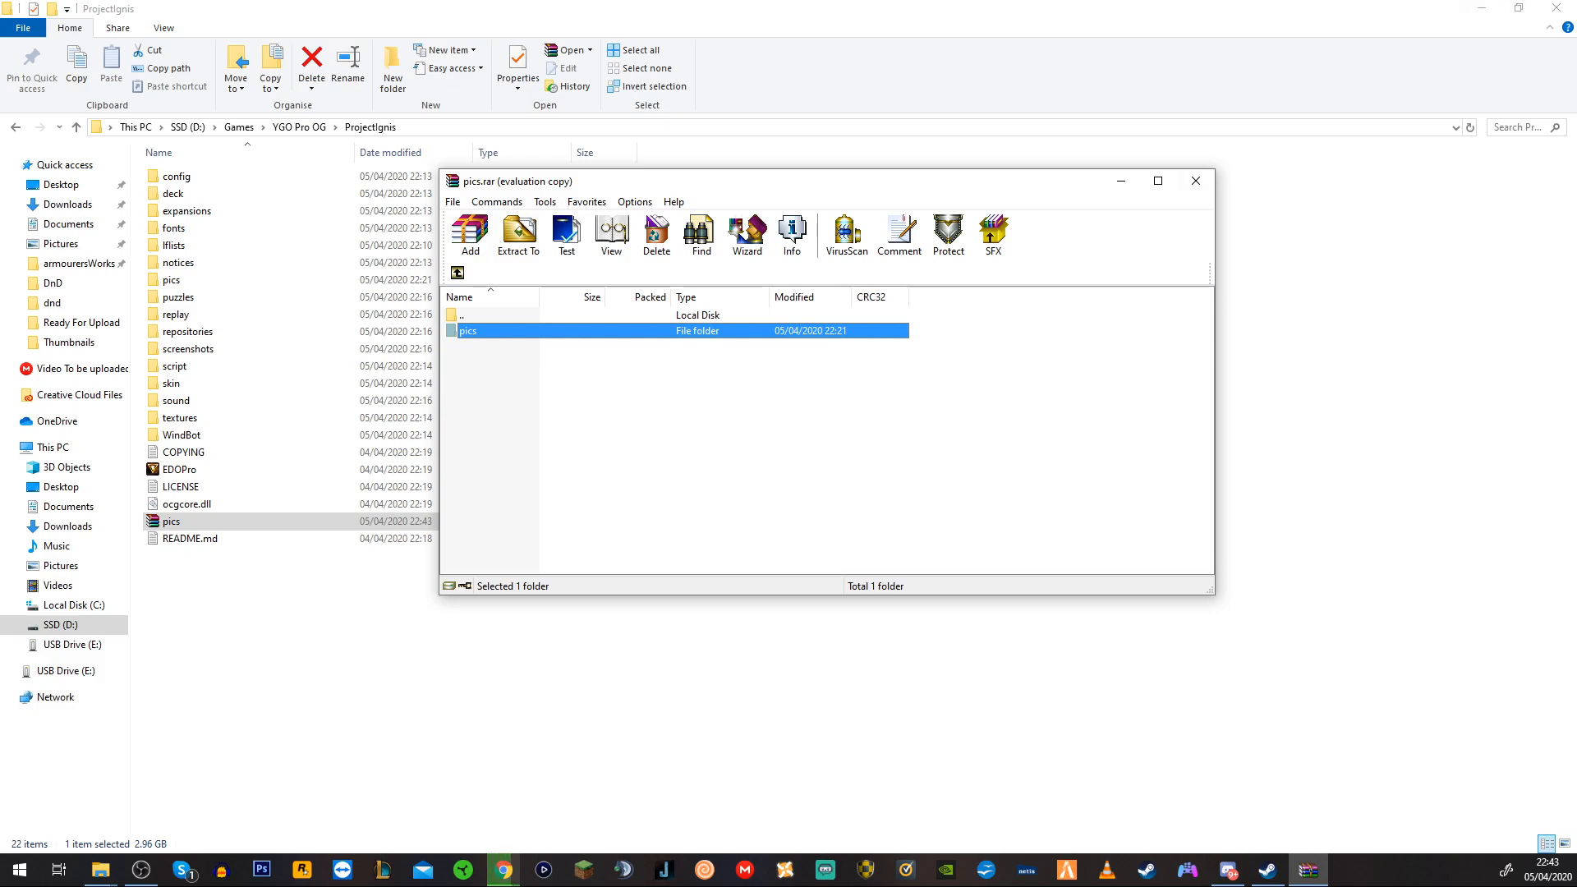
pyautogui.moveTo(1196, 181)
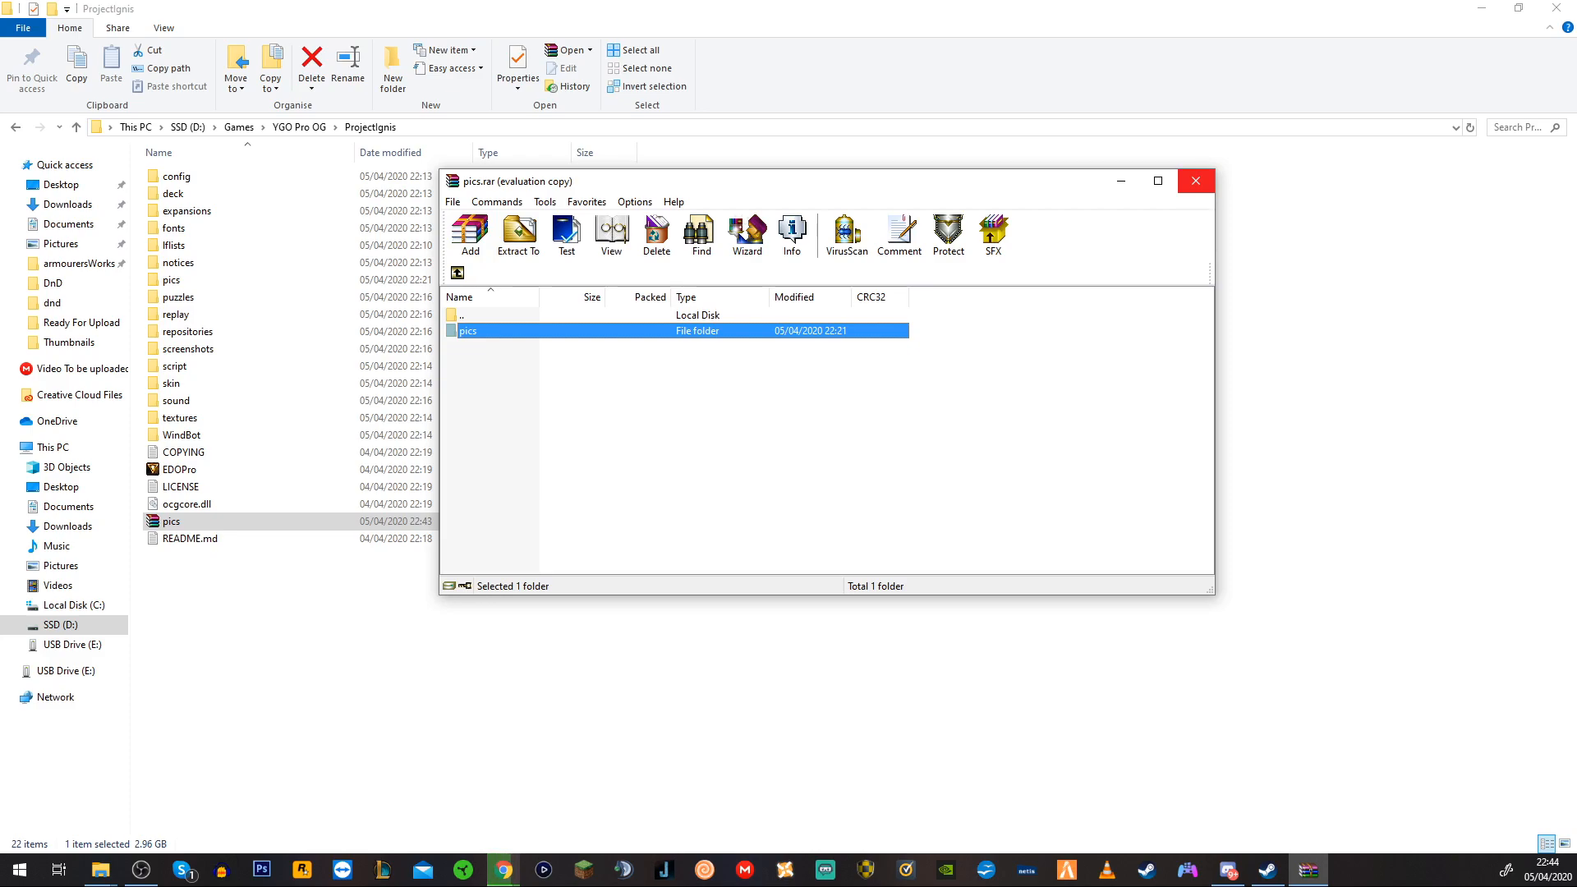
# Step: Close the WinRAR window after seeing the pics folder inside pics.rar
pyautogui.click(1195, 181)
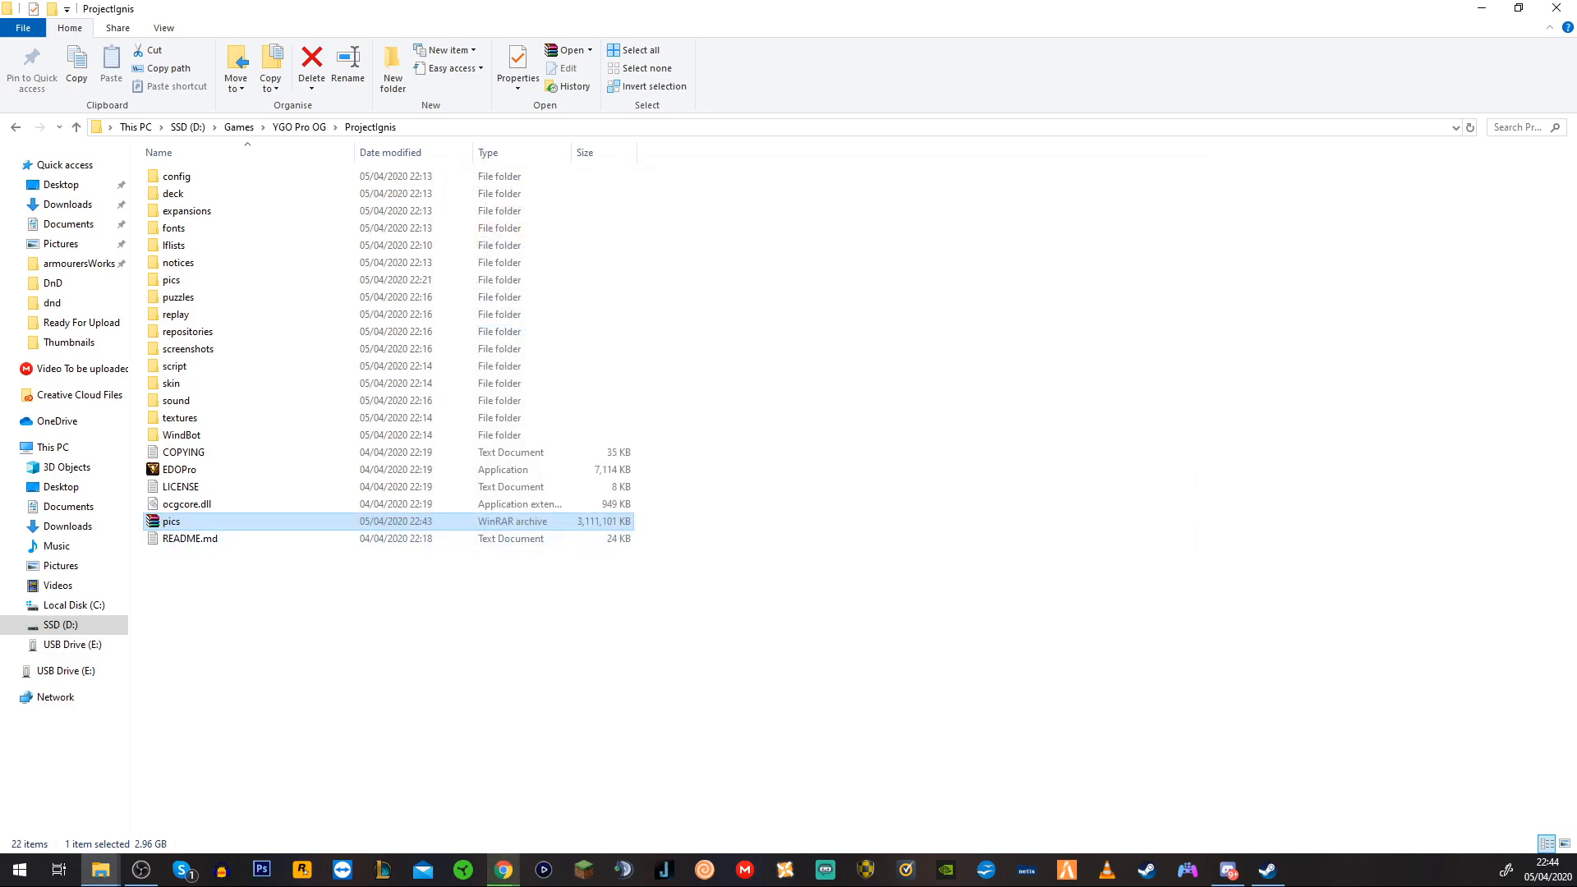